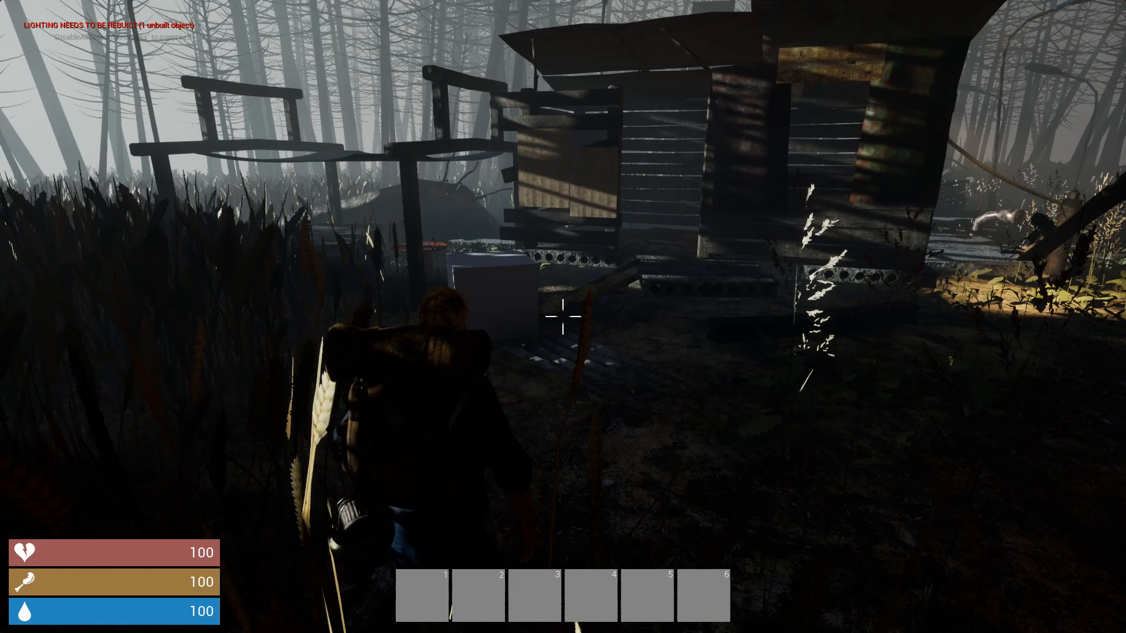
mouse_move(563, 317)
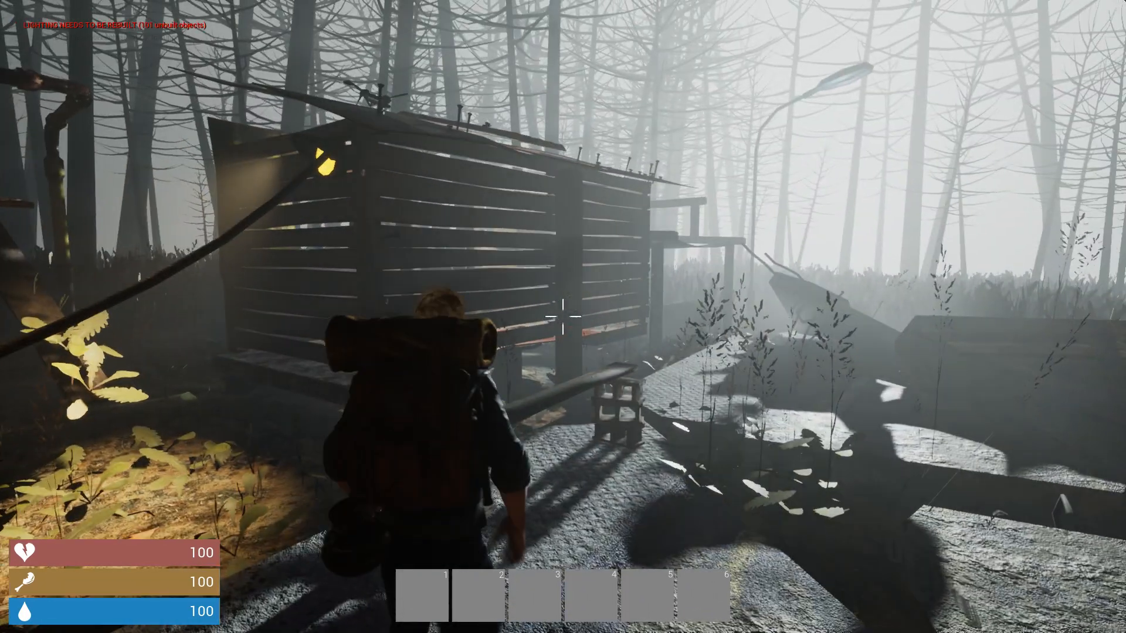
mouse_move(563, 317)
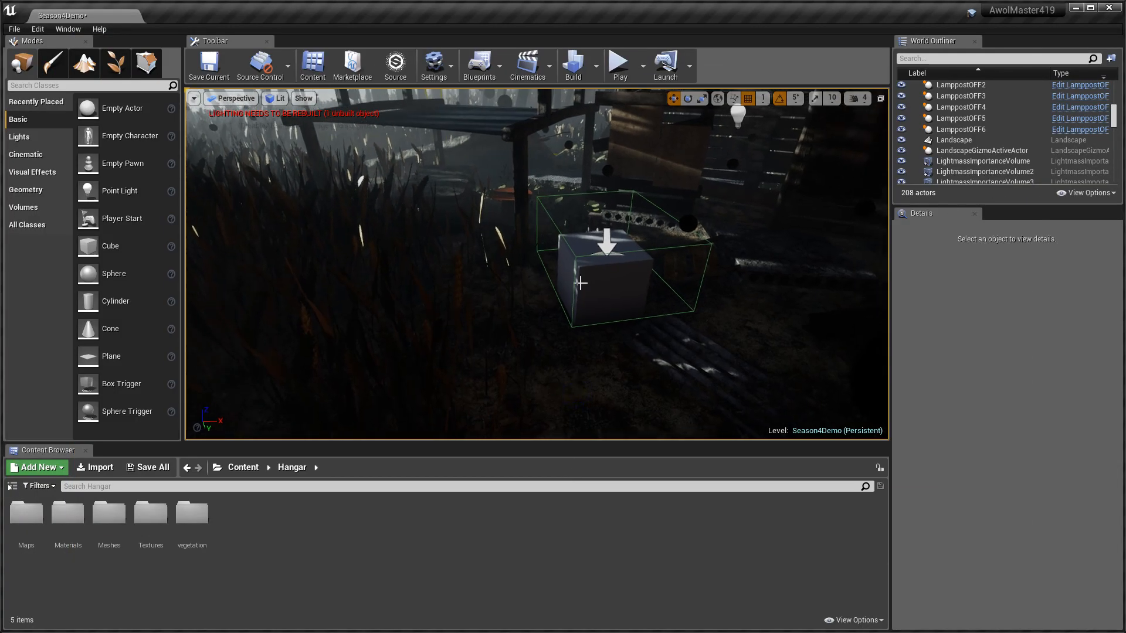
mouse_move(578, 302)
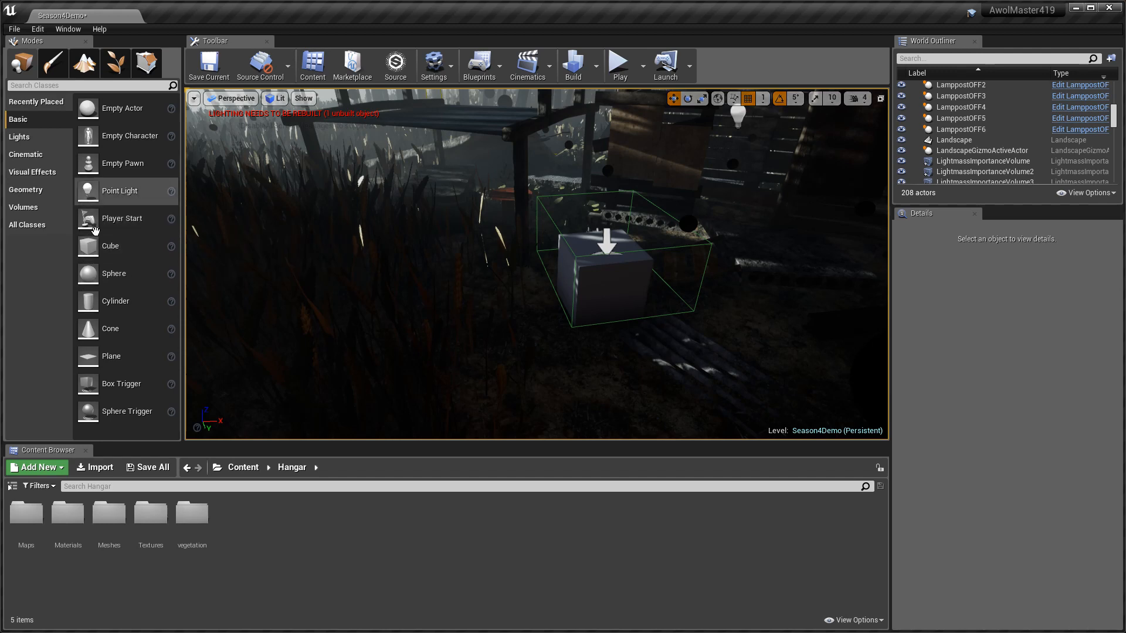
mouse_move(110, 245)
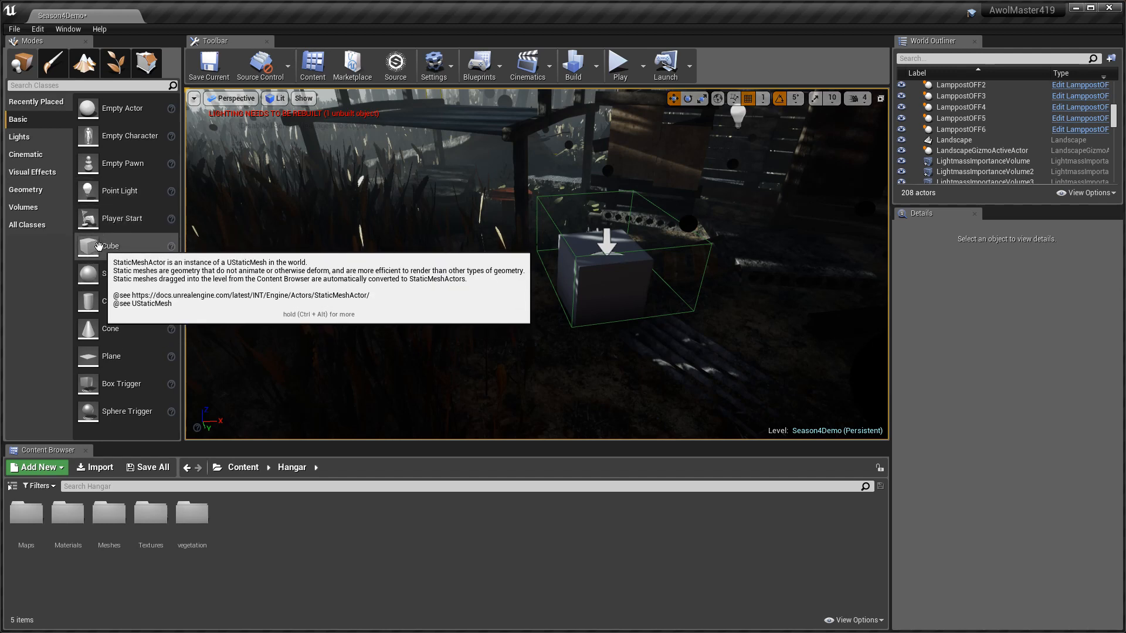
mouse_move(283, 305)
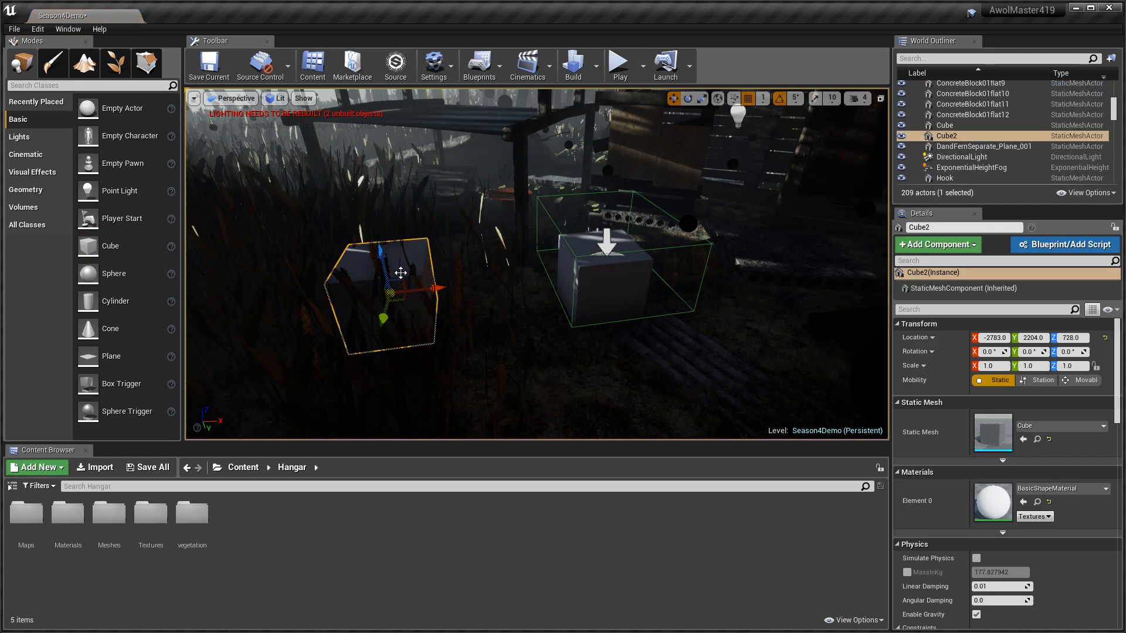
mouse_move(392, 231)
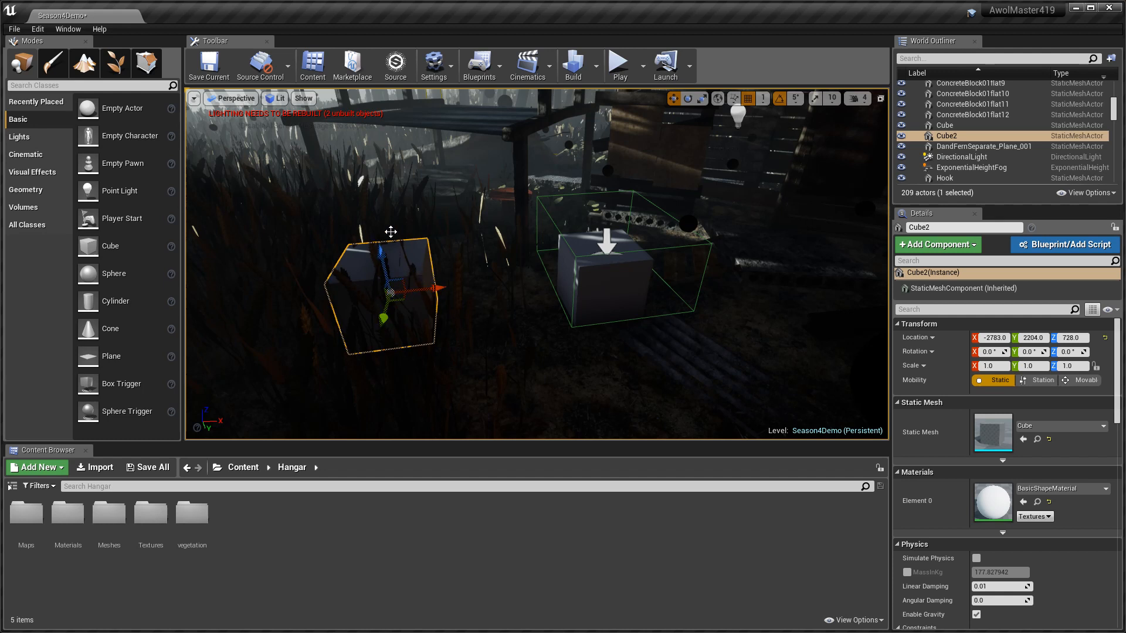
mouse_move(121, 384)
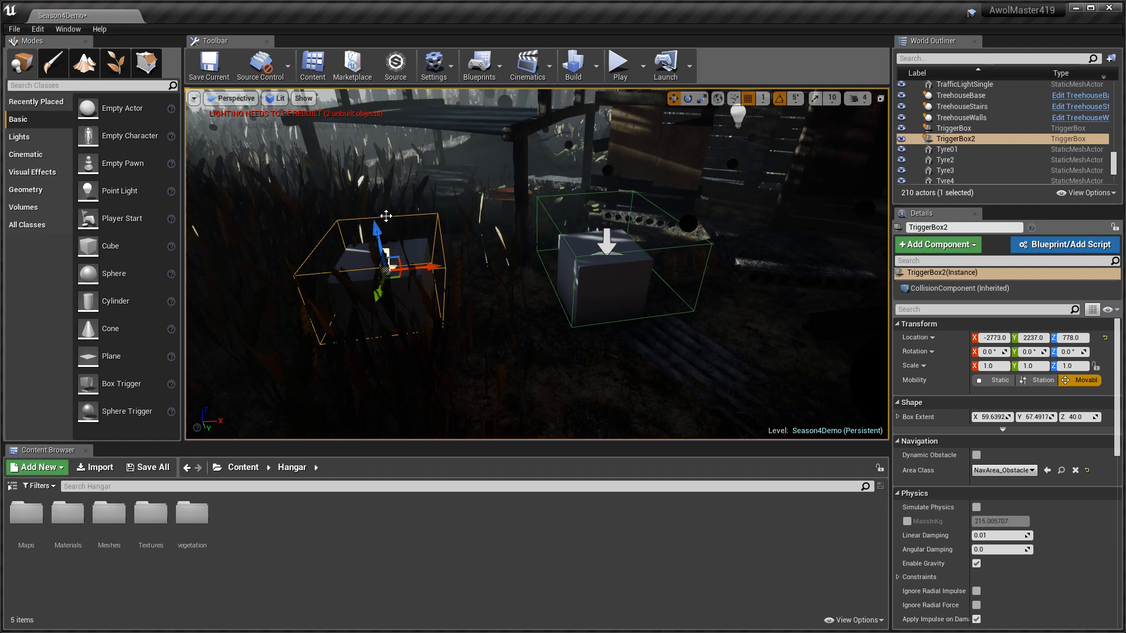
- Lower the newly placed trigger box down onto the demonstration cube
drag(388, 220, 380, 240)
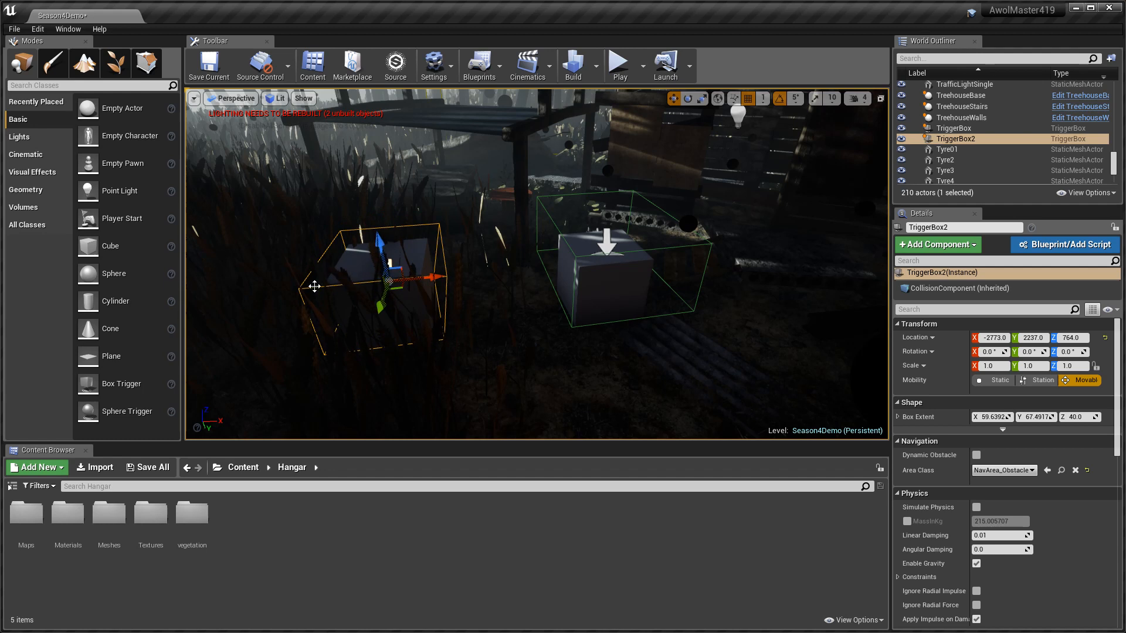
mouse_move(122, 383)
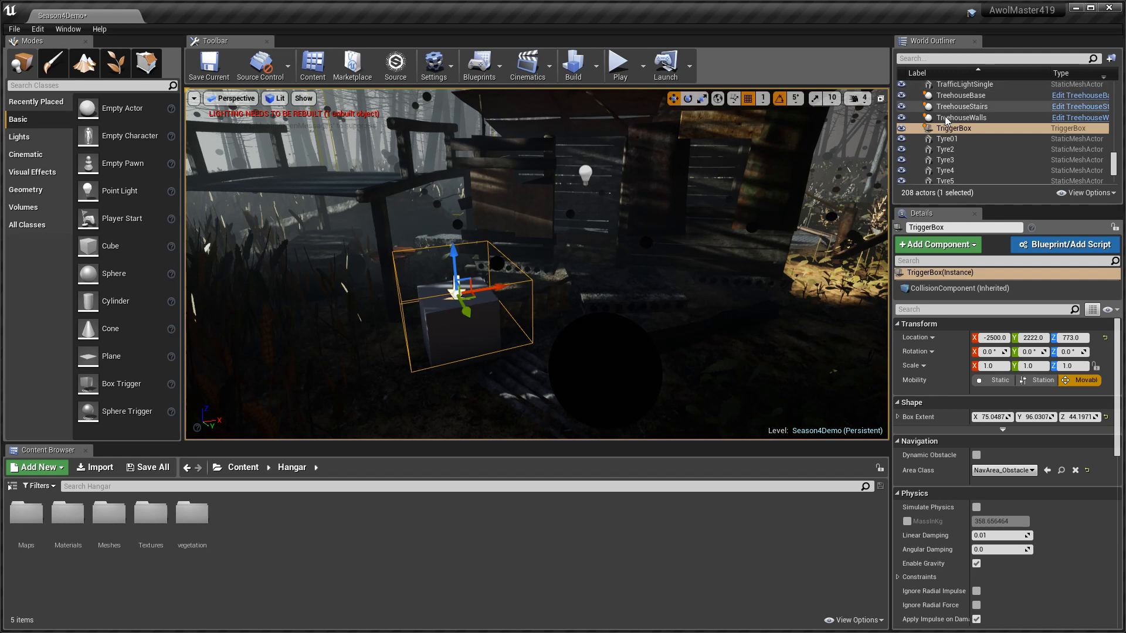
- Select the crate's TriggerBox and show the Blueprints toolbar menu of world blueprints
click(953, 128)
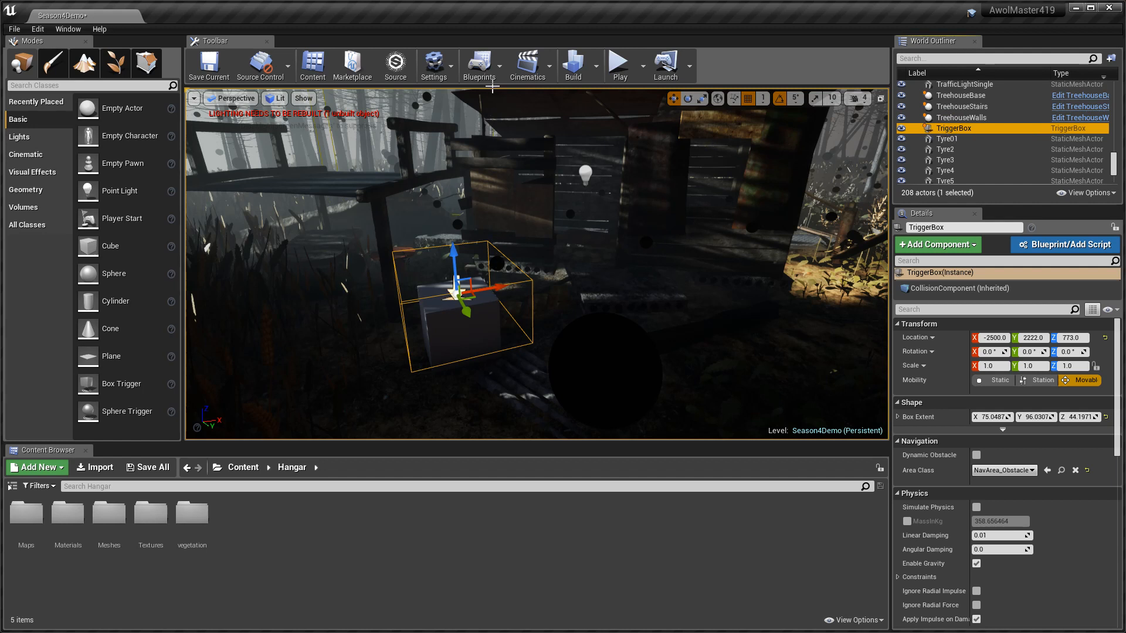
mouse_move(478, 66)
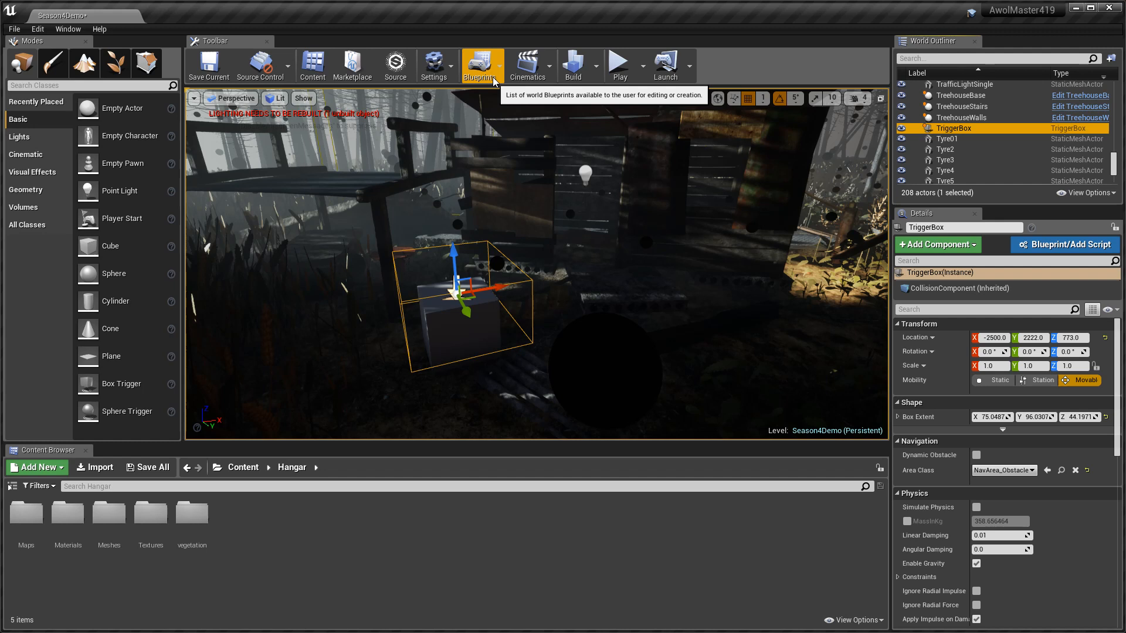
click(482, 66)
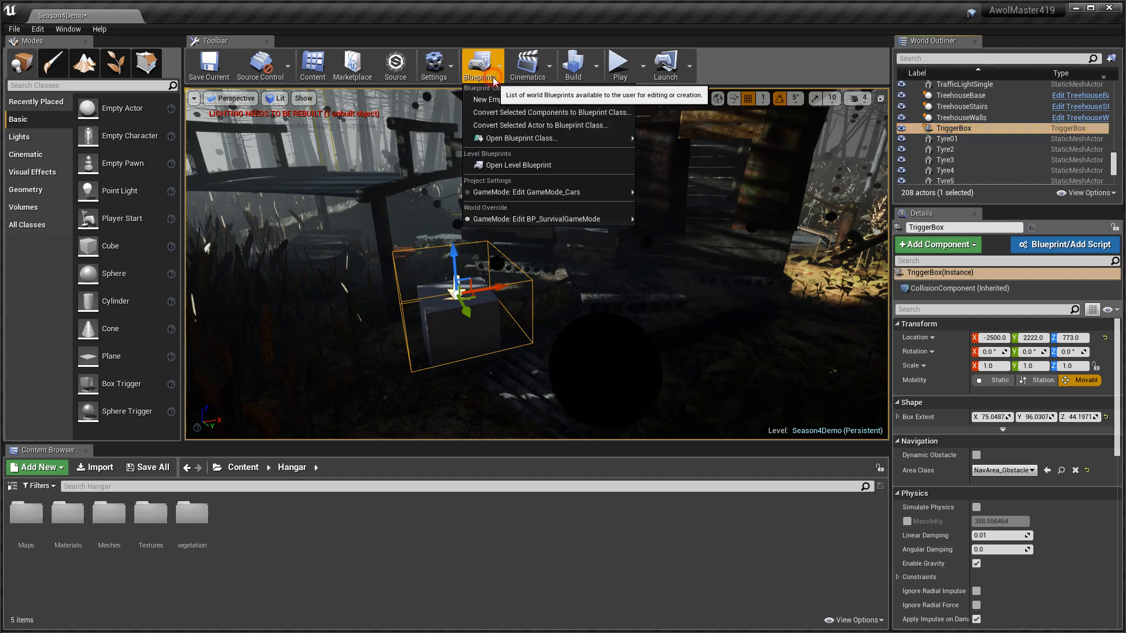
mouse_move(517, 166)
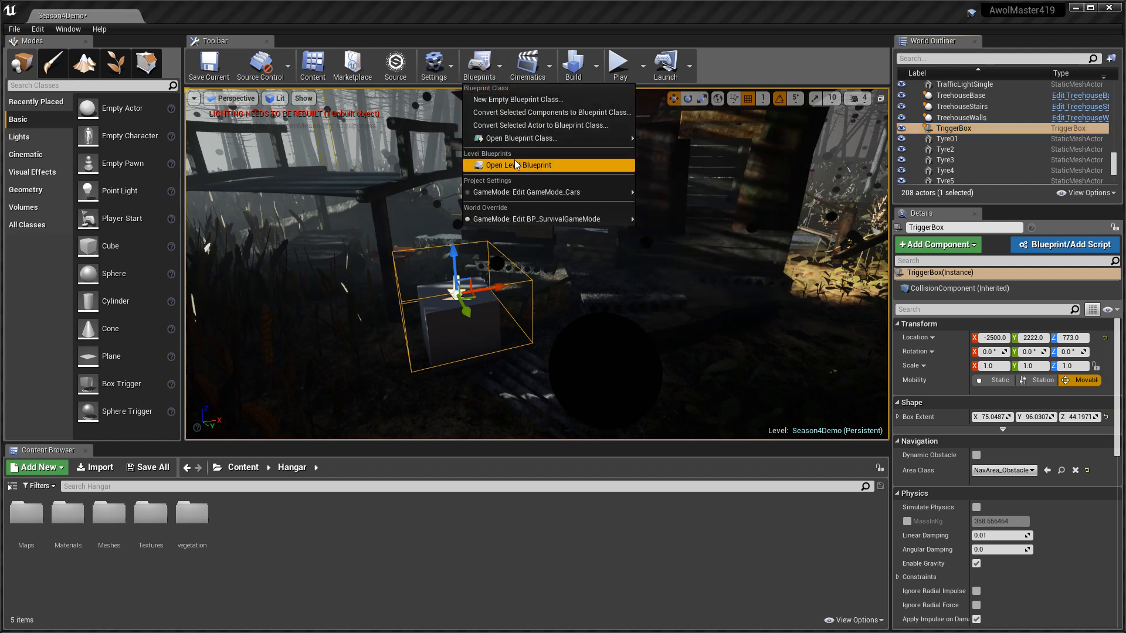
- Open the Level Blueprint and maximize its window over the cleared event graph
click(515, 165)
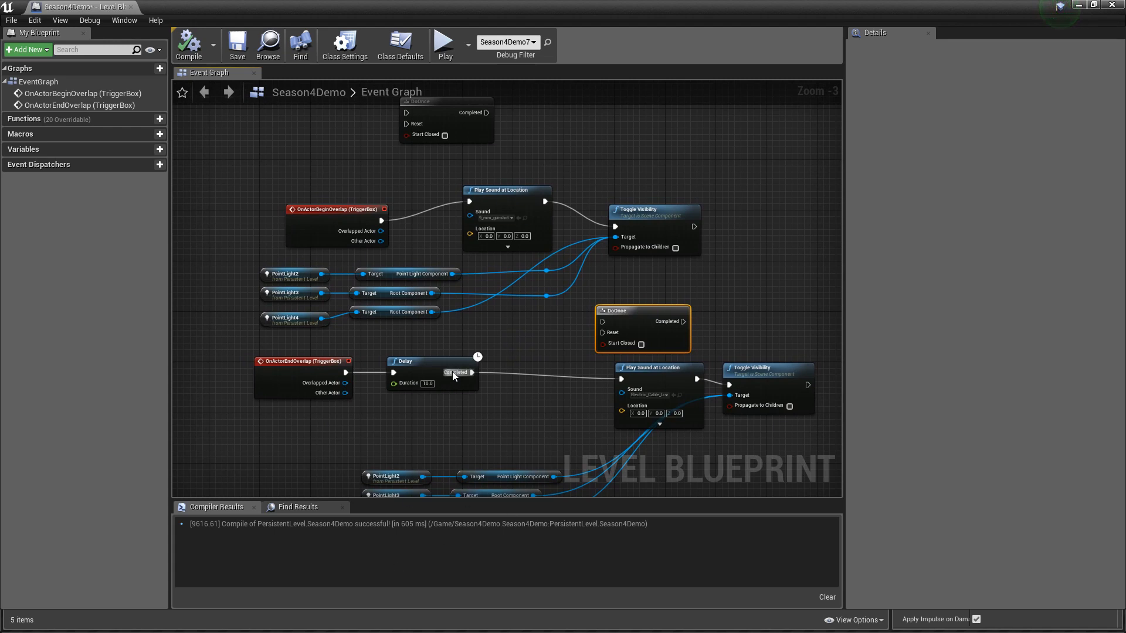
mouse_move(451, 340)
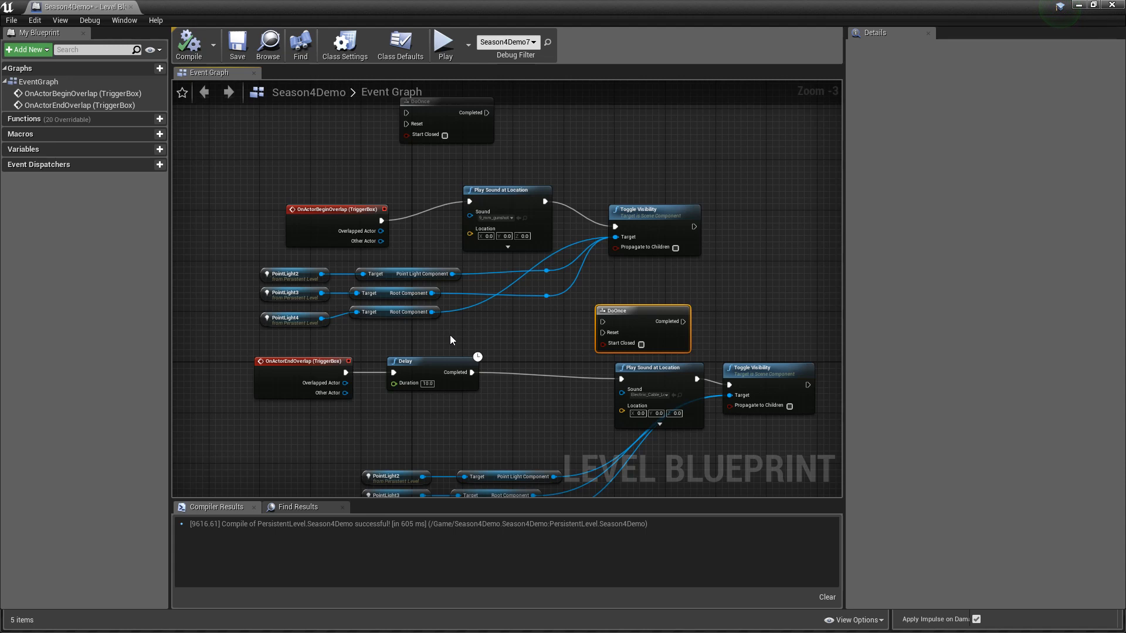
mouse_move(382, 337)
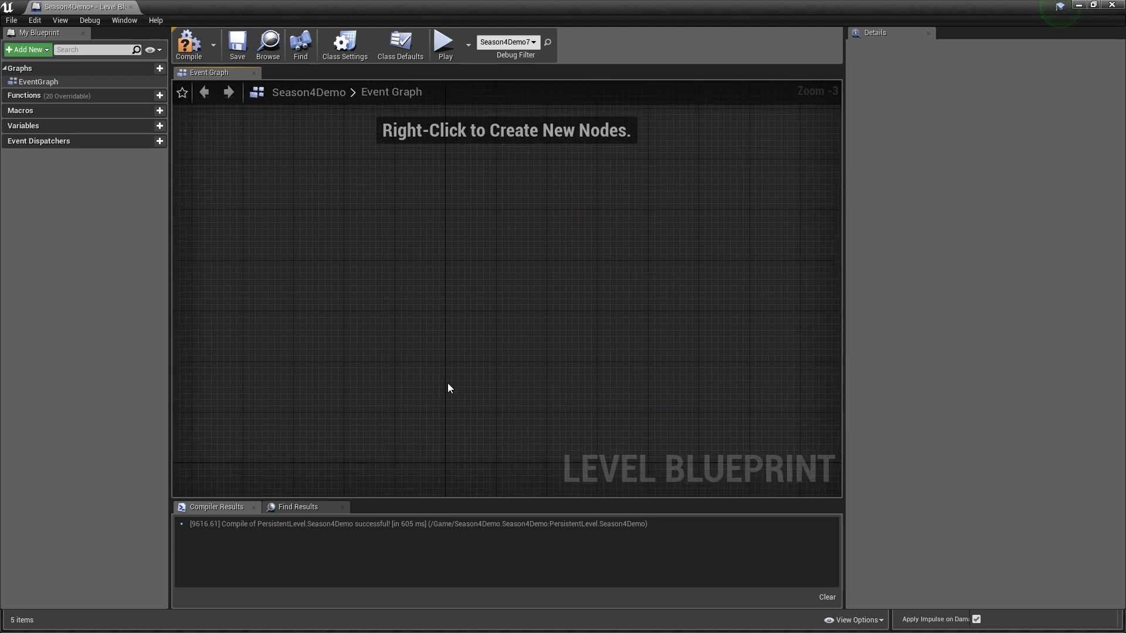
mouse_move(1052, 49)
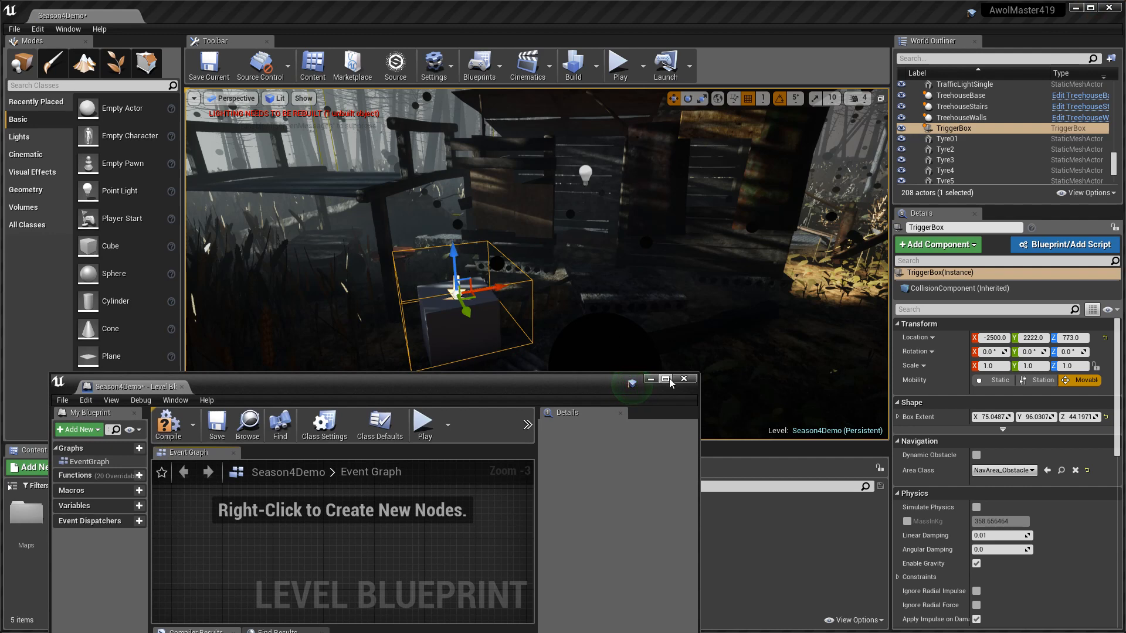
click(663, 379)
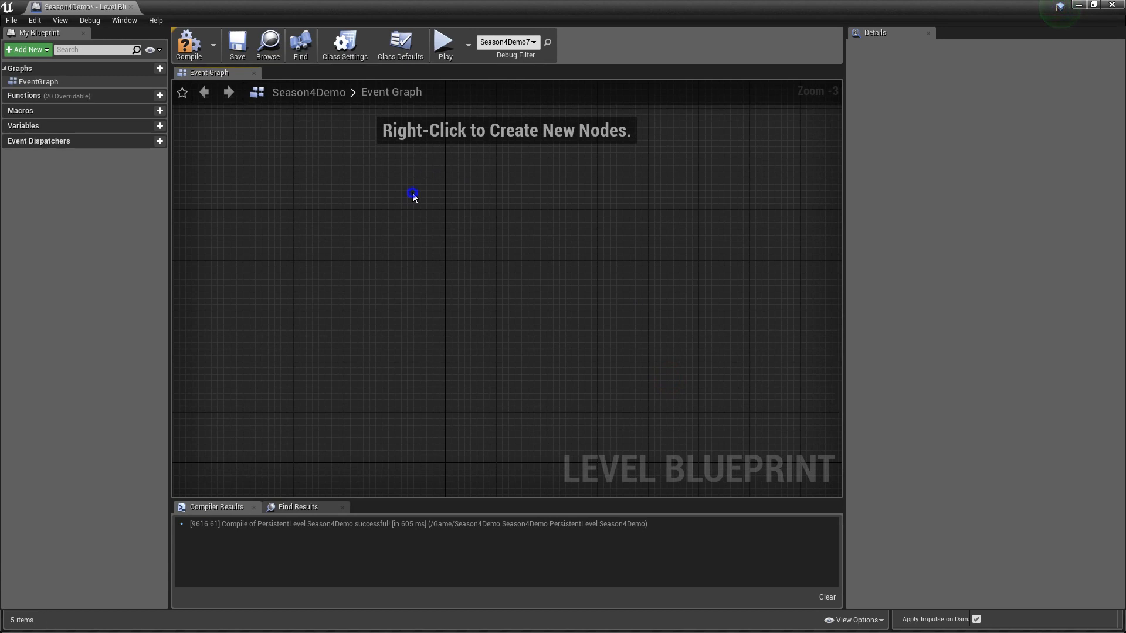
- Add an OnActorBeginOverlap collision event for Trigger Box 1 to the graph
right_click(413, 196)
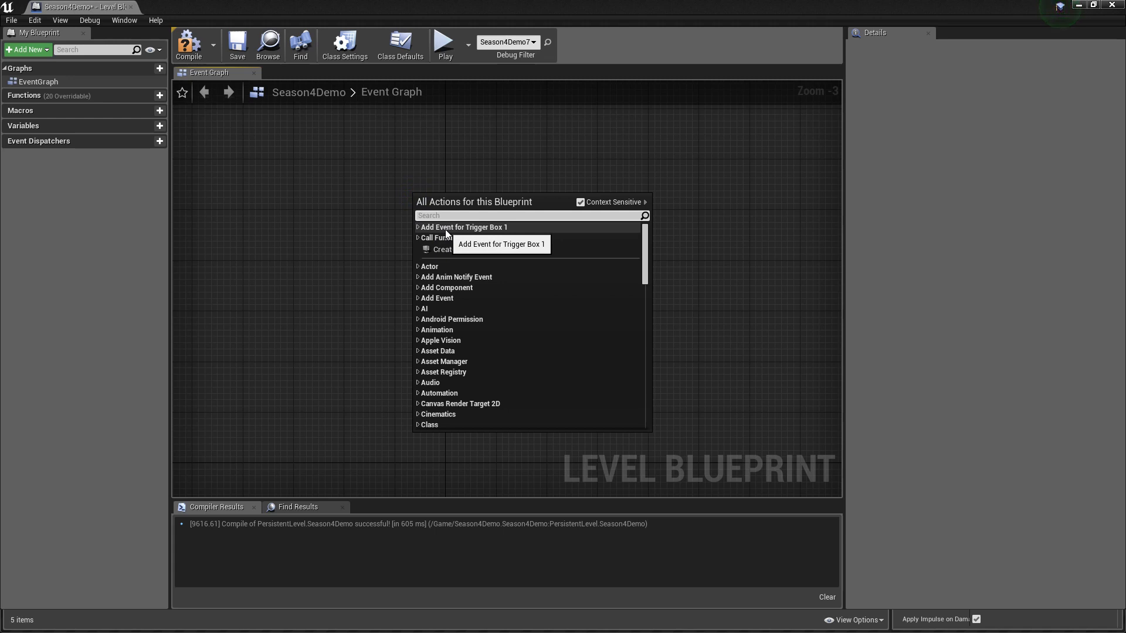
click(464, 226)
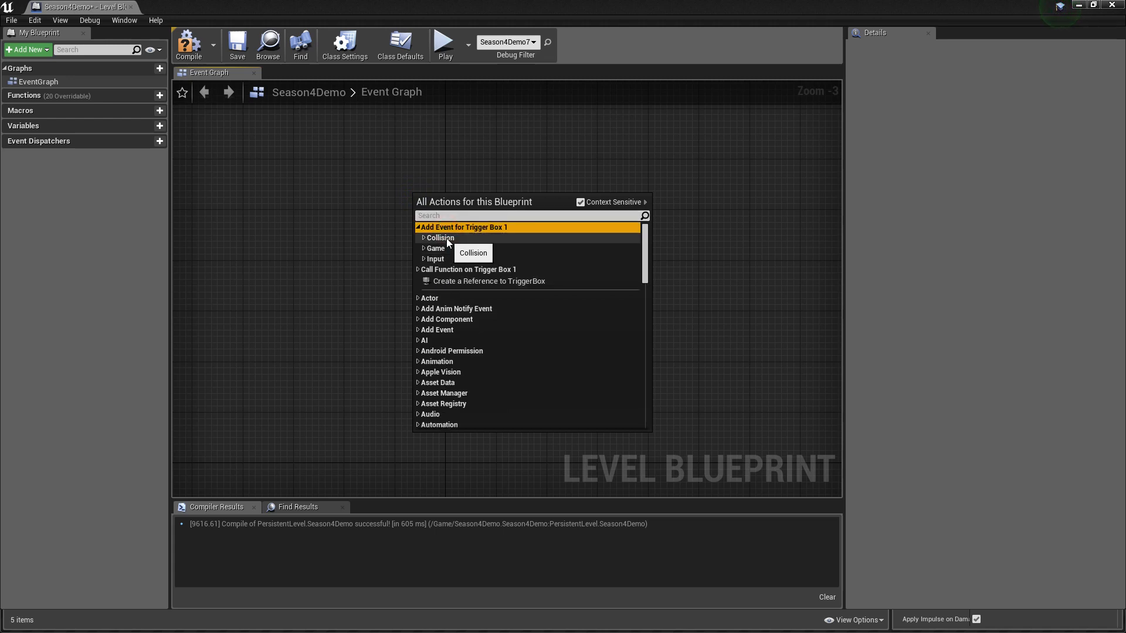
click(439, 238)
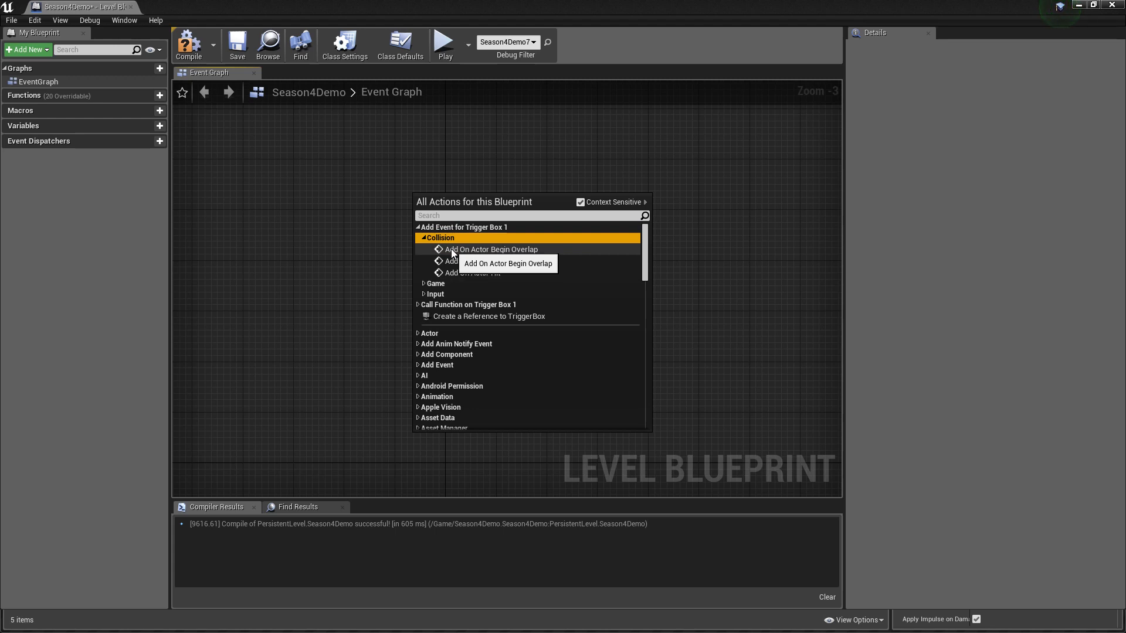
click(492, 249)
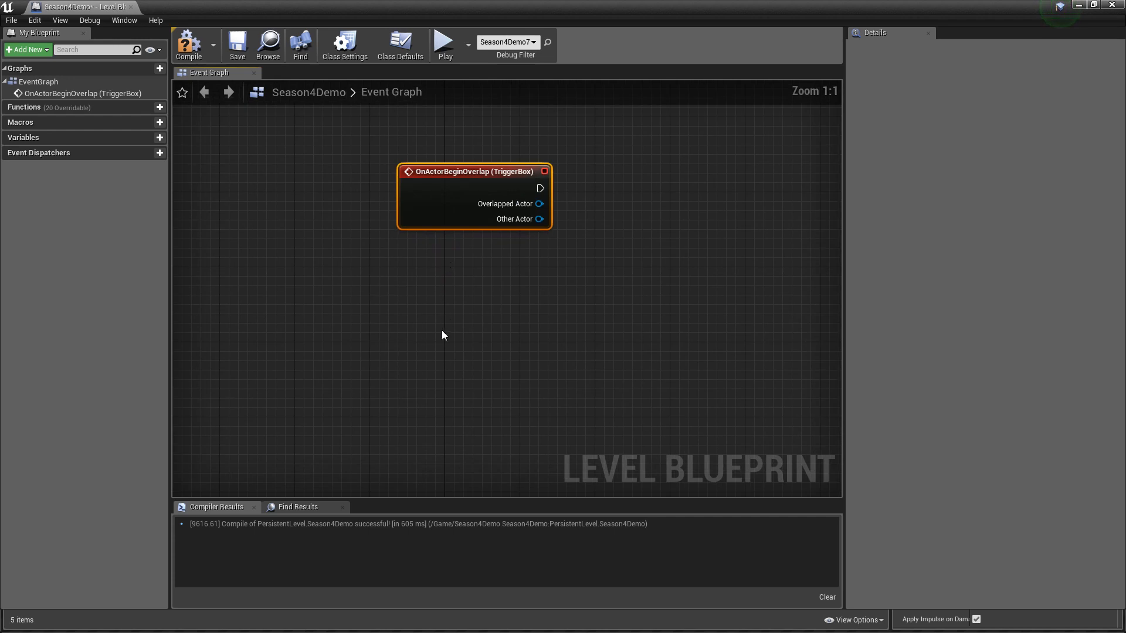
- Add the matching OnActorEndOverlap collision event for the trigger box below it
right_click(442, 336)
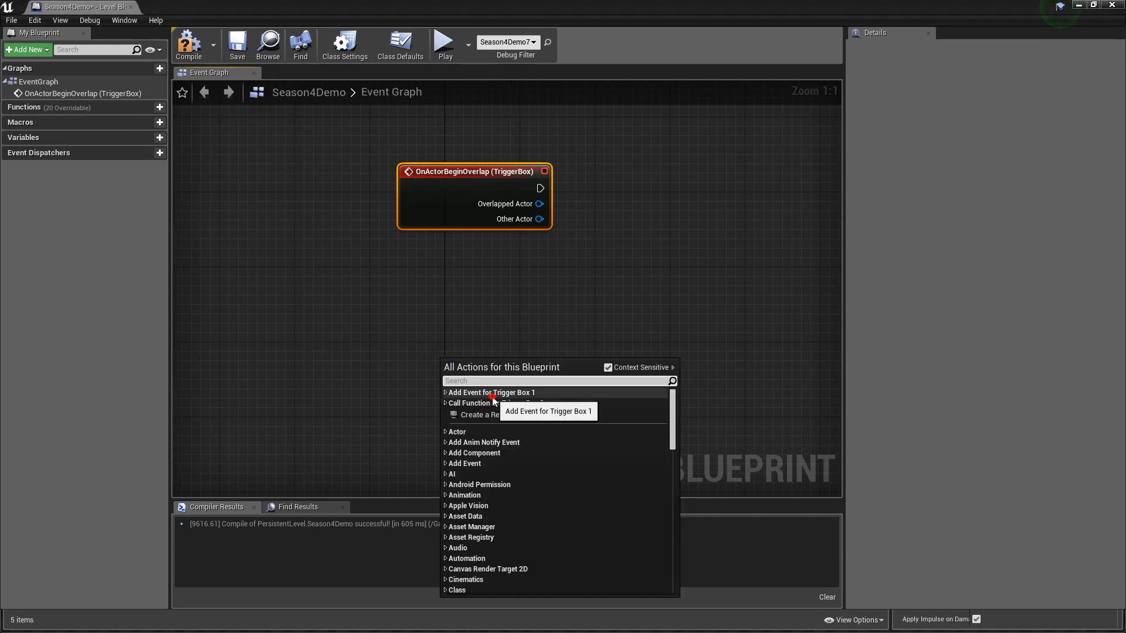
click(491, 393)
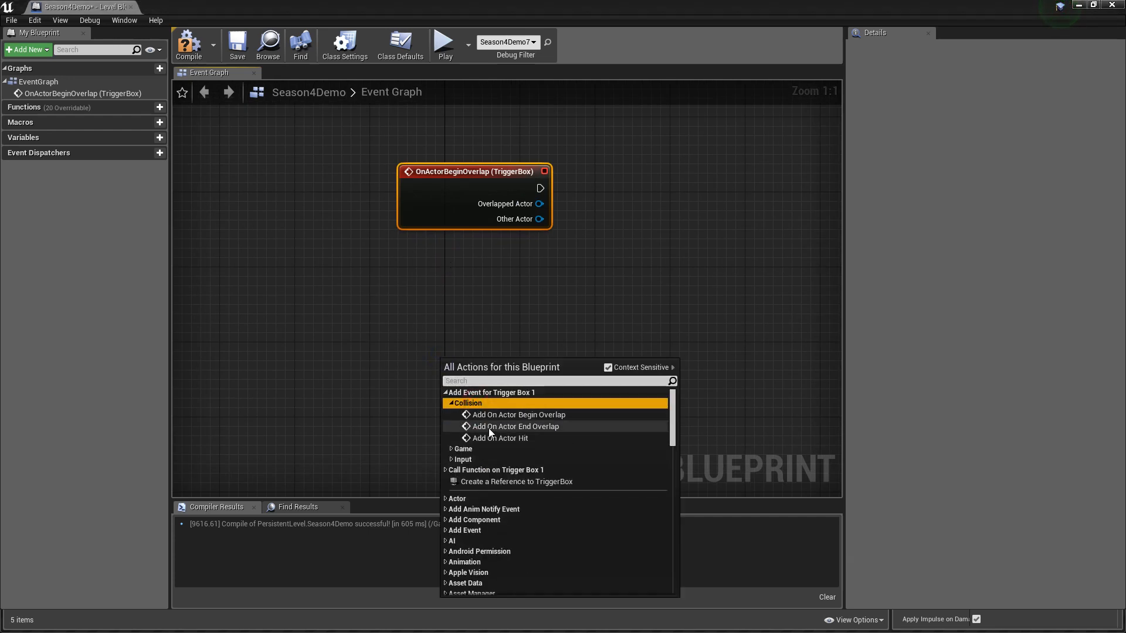
mouse_move(514, 426)
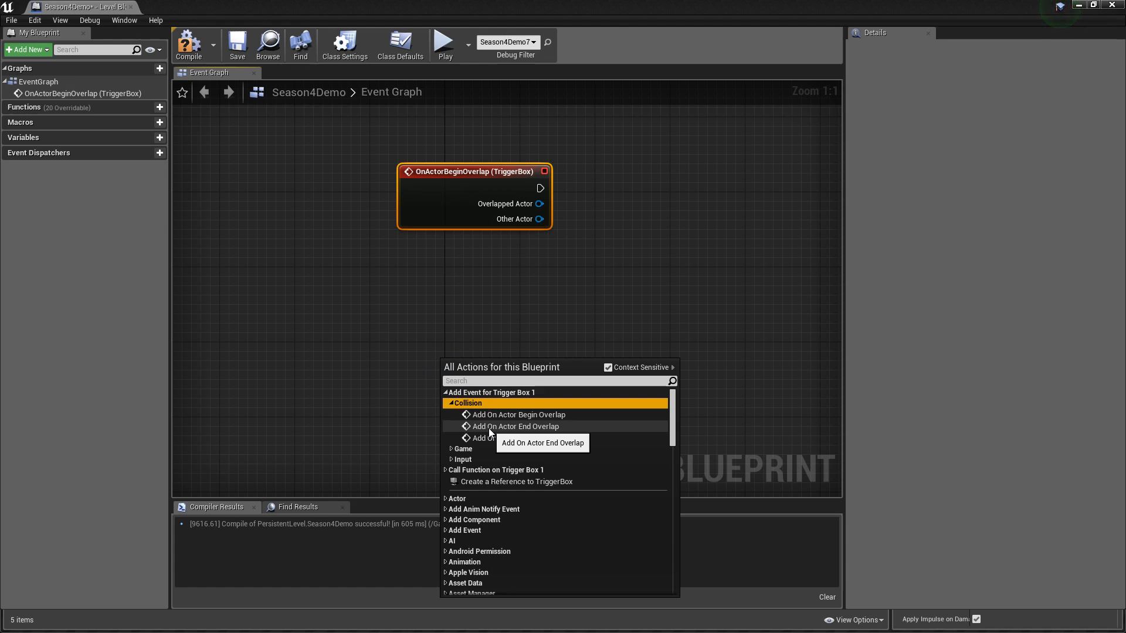
click(516, 426)
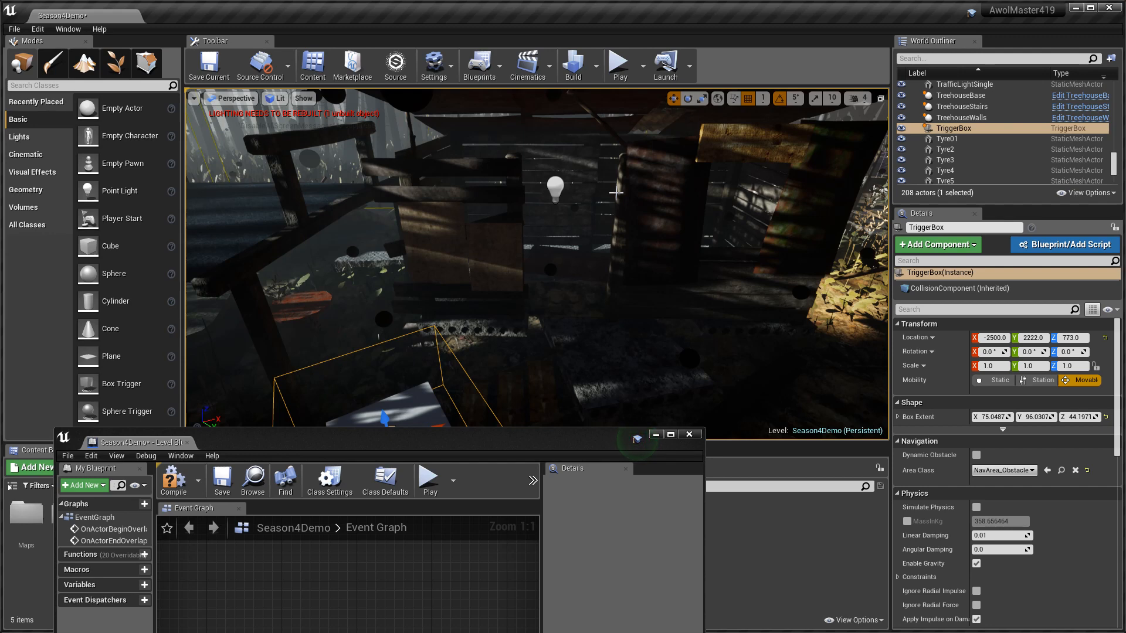
mouse_move(577, 204)
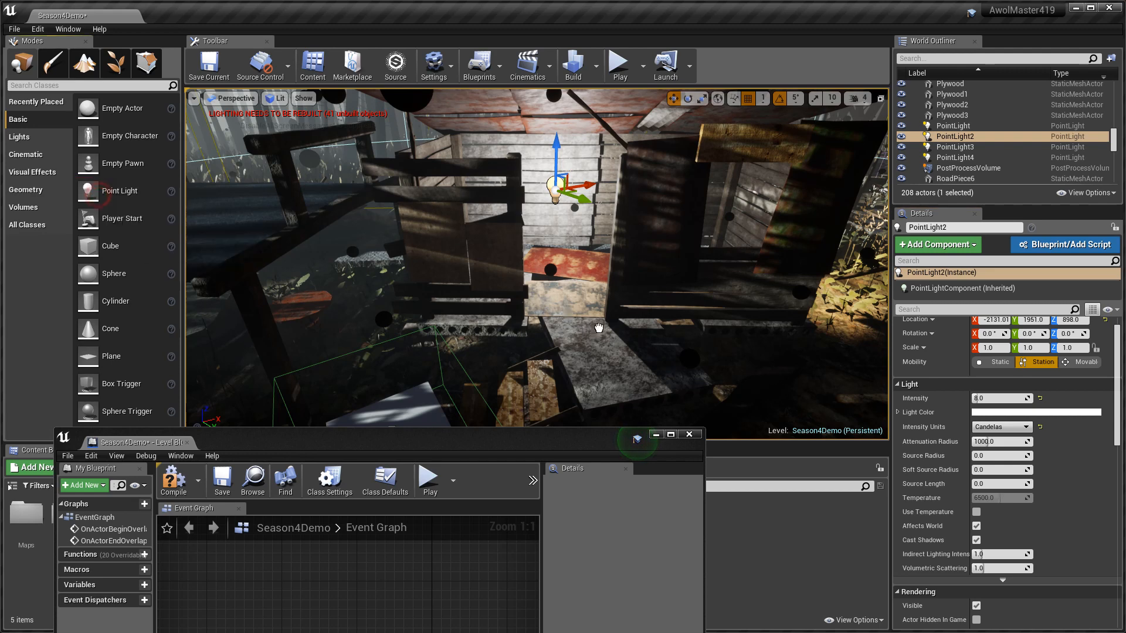
- Untick Visible under Rendering for PointLight2 so it starts dark, then maximize the blueprint editor
click(626, 297)
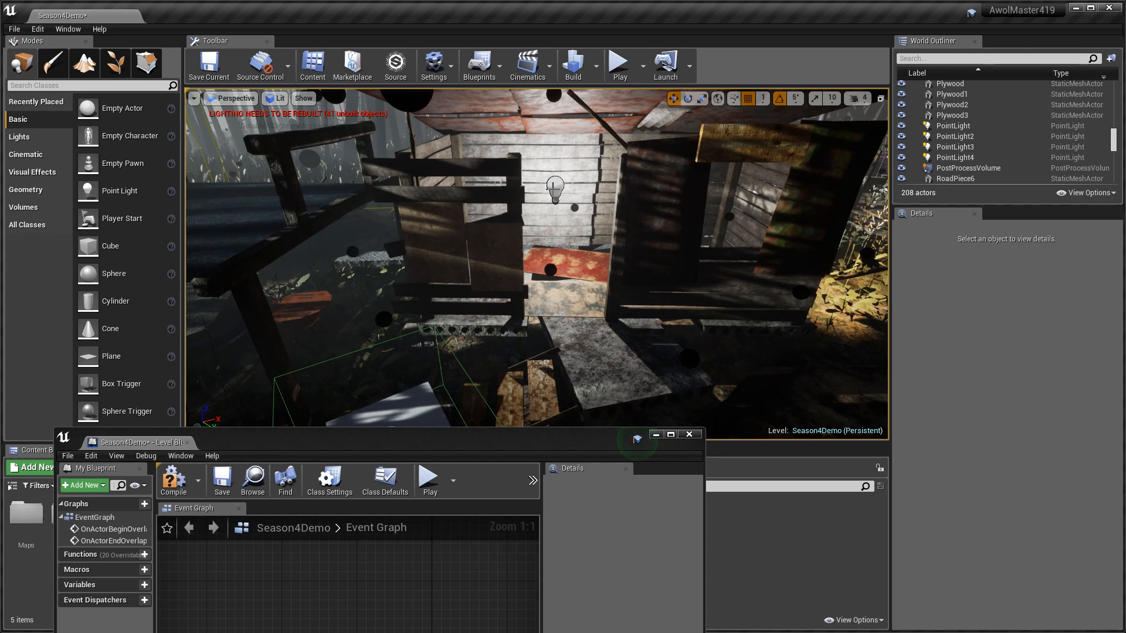
click(554, 187)
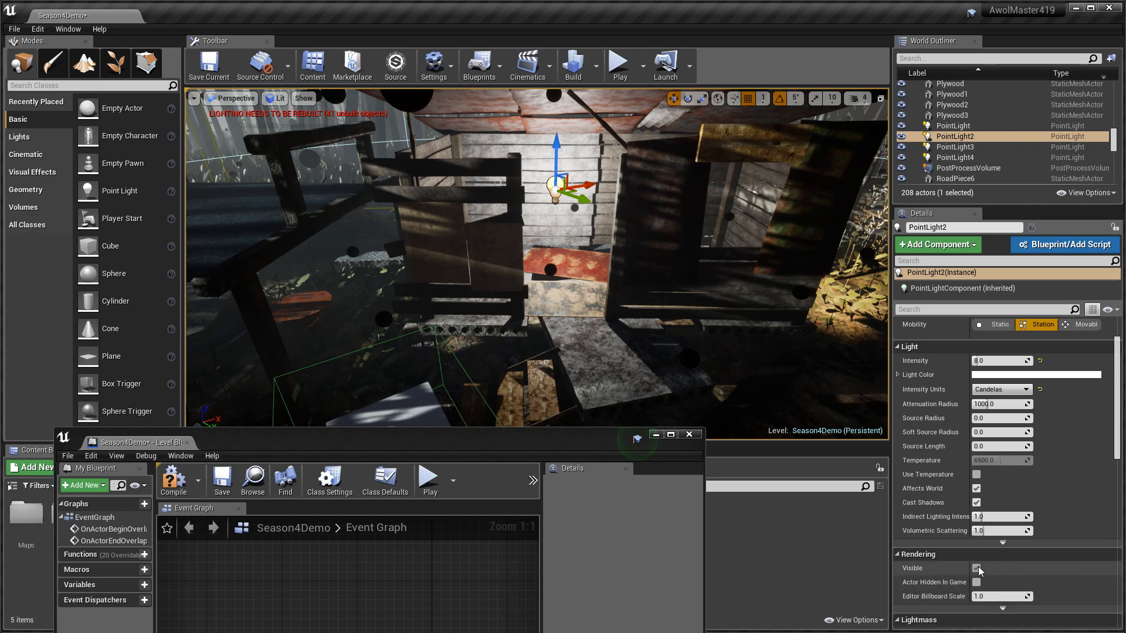
click(976, 567)
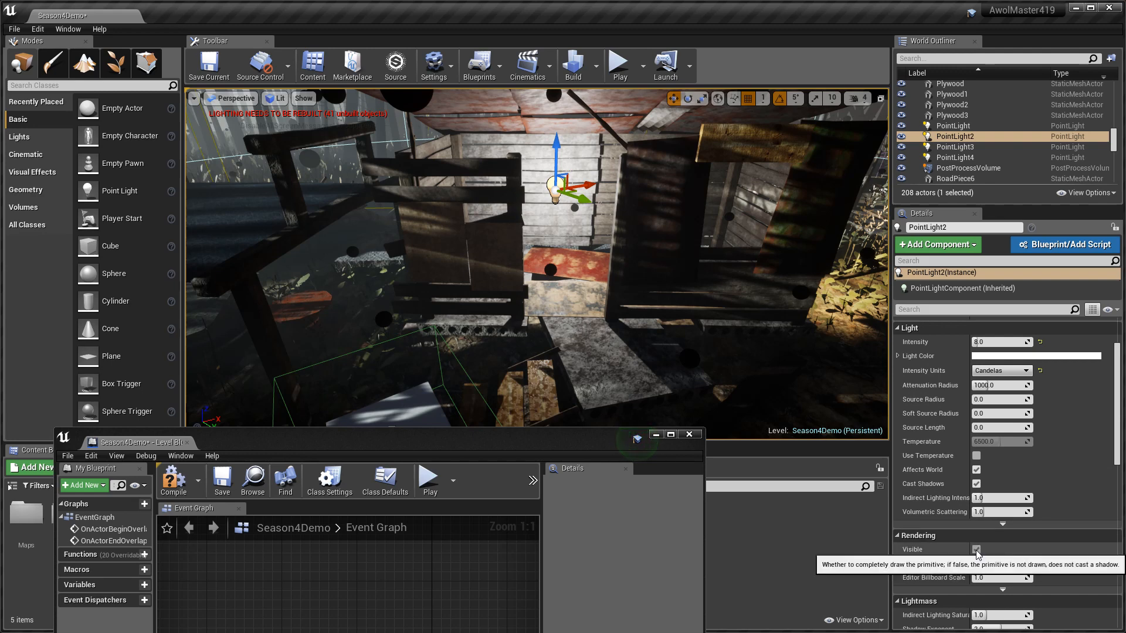
click(976, 549)
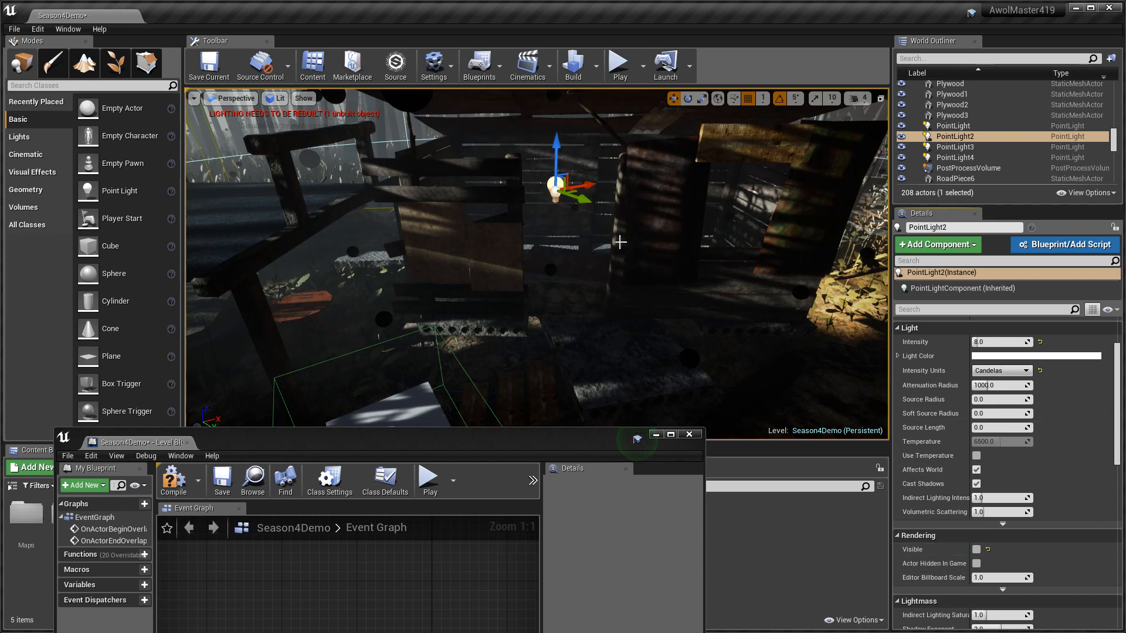
mouse_move(551, 212)
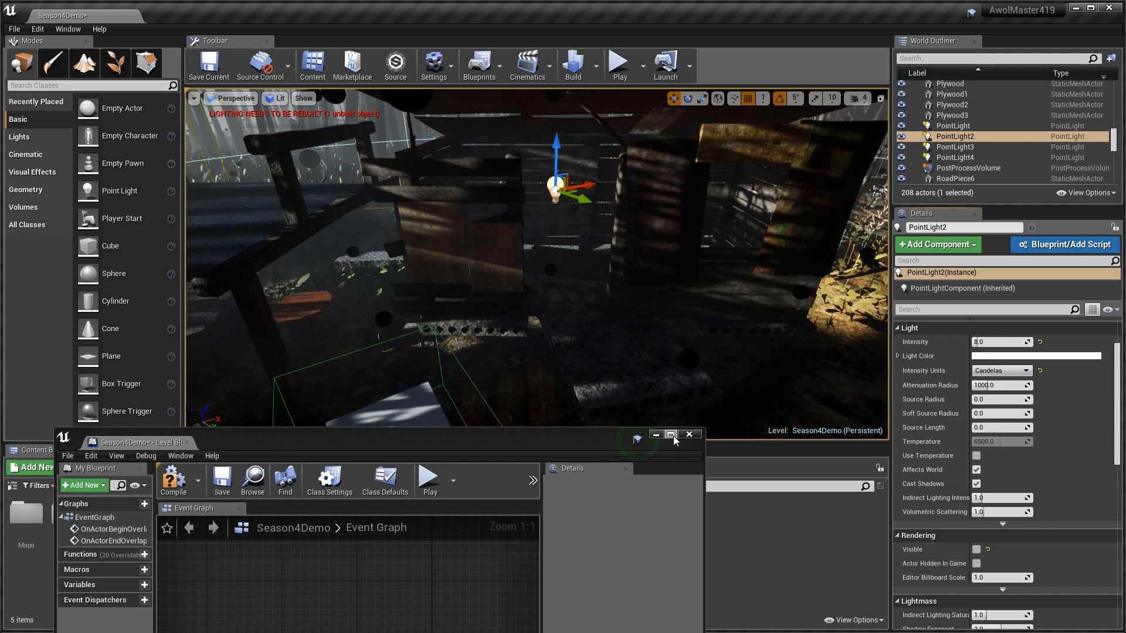
click(670, 434)
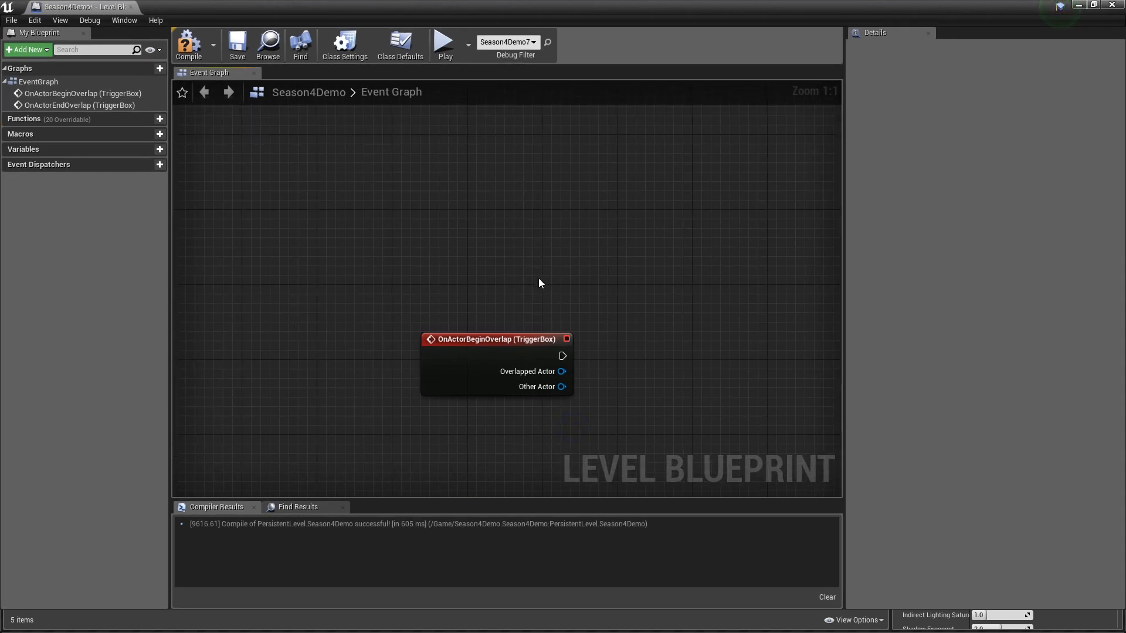
mouse_move(511, 287)
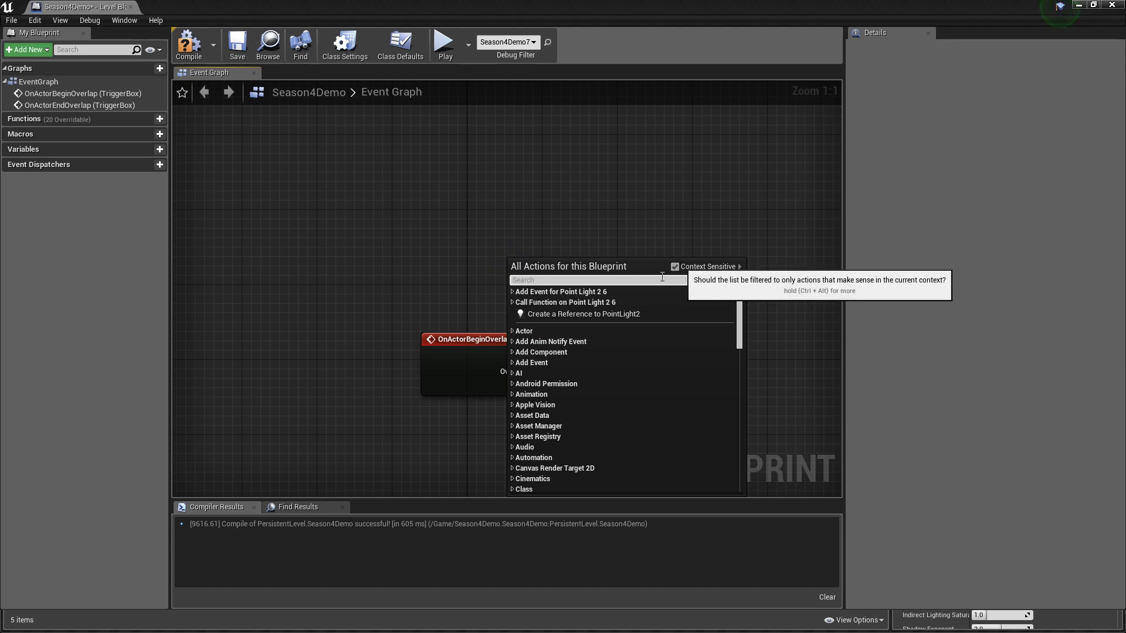
mouse_move(585, 314)
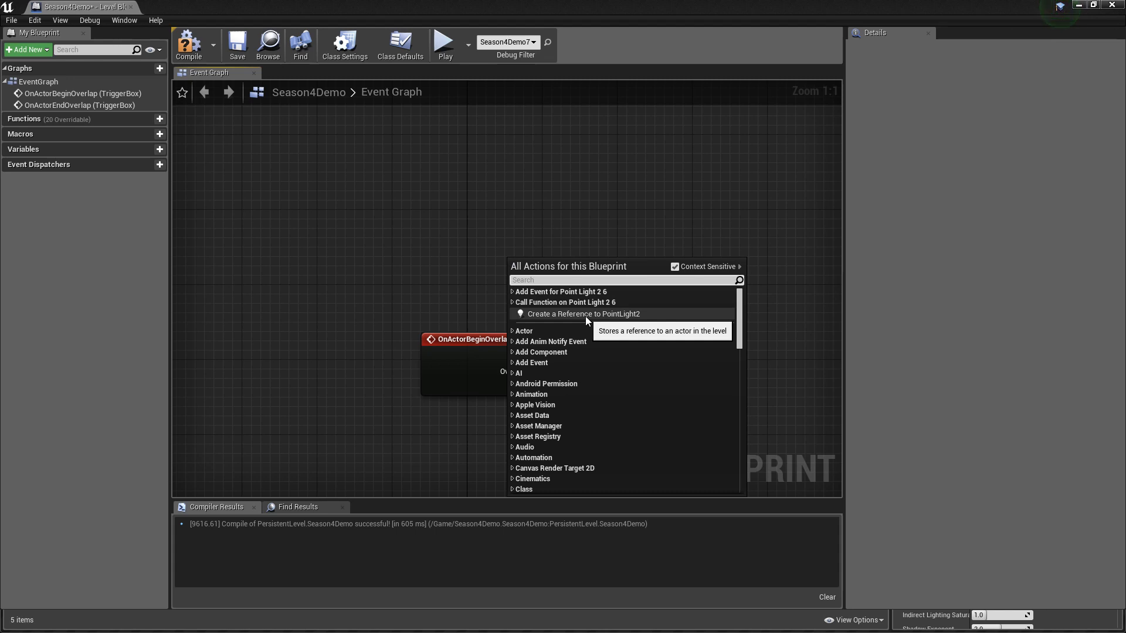
- Reference PointLight2 and add a Toggle Visibility node targeting its PointLightComponent
click(583, 314)
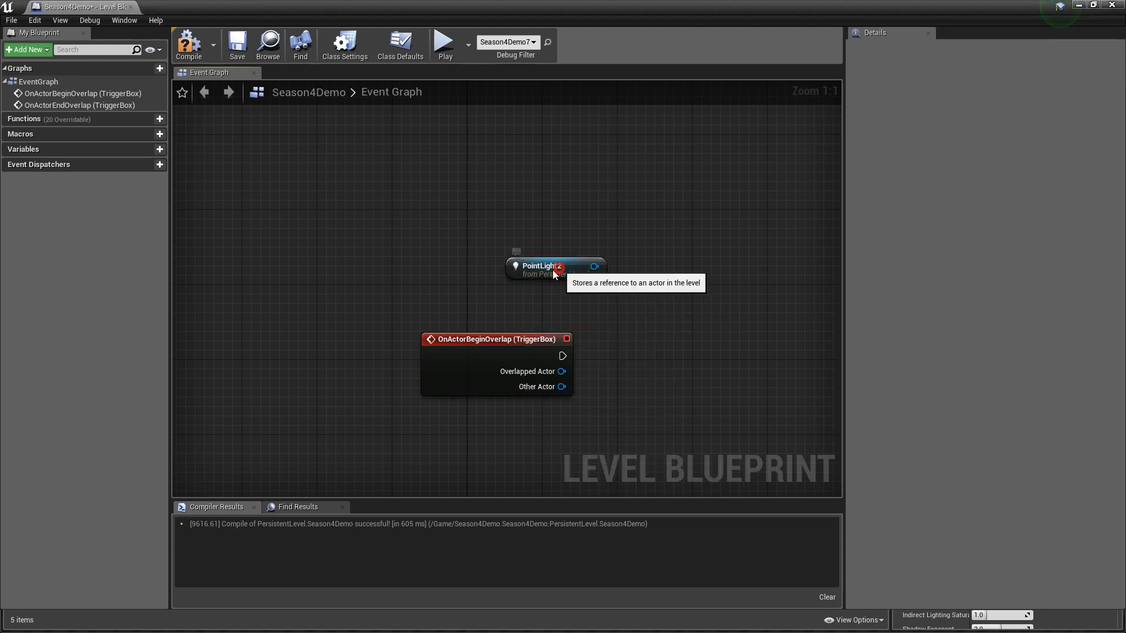
drag(554, 266, 517, 274)
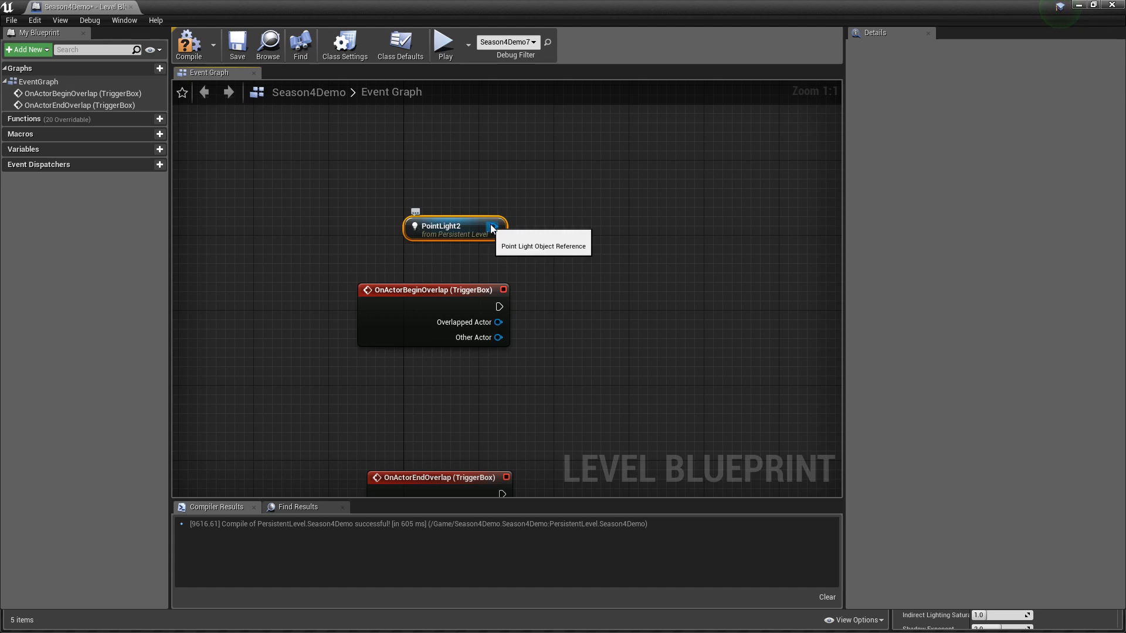
drag(501, 226, 581, 295)
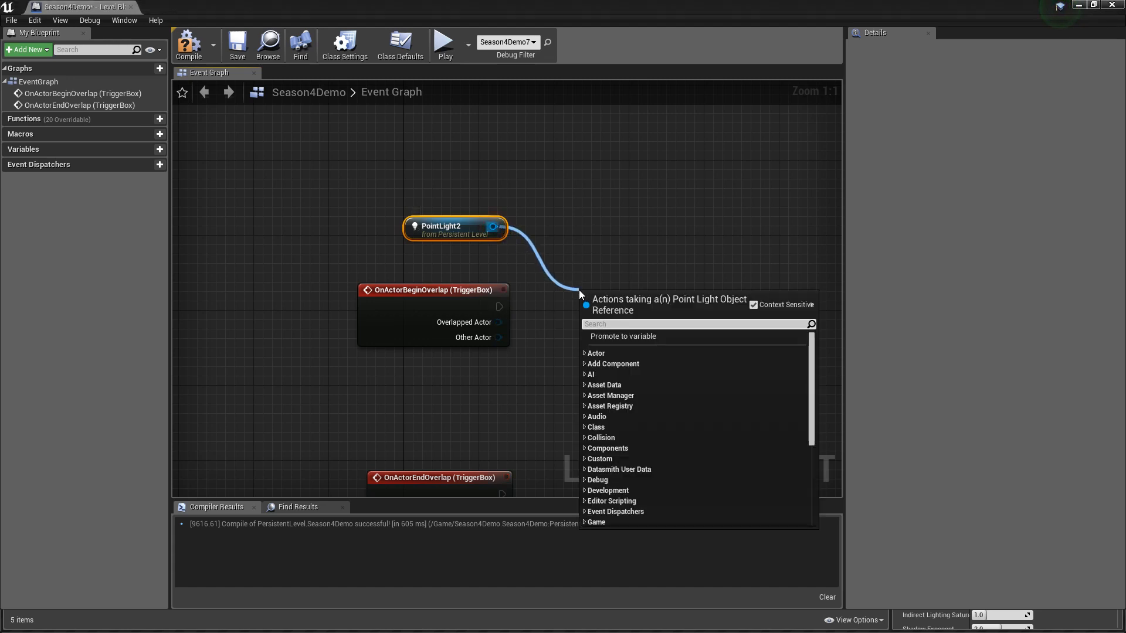
text(toggle)
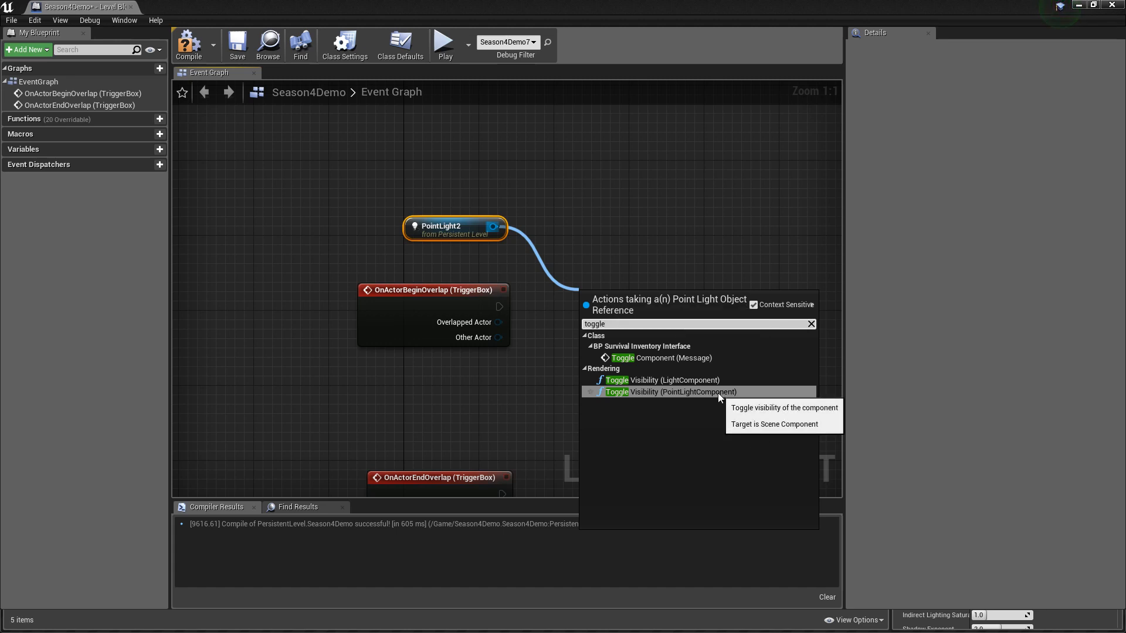
click(684, 392)
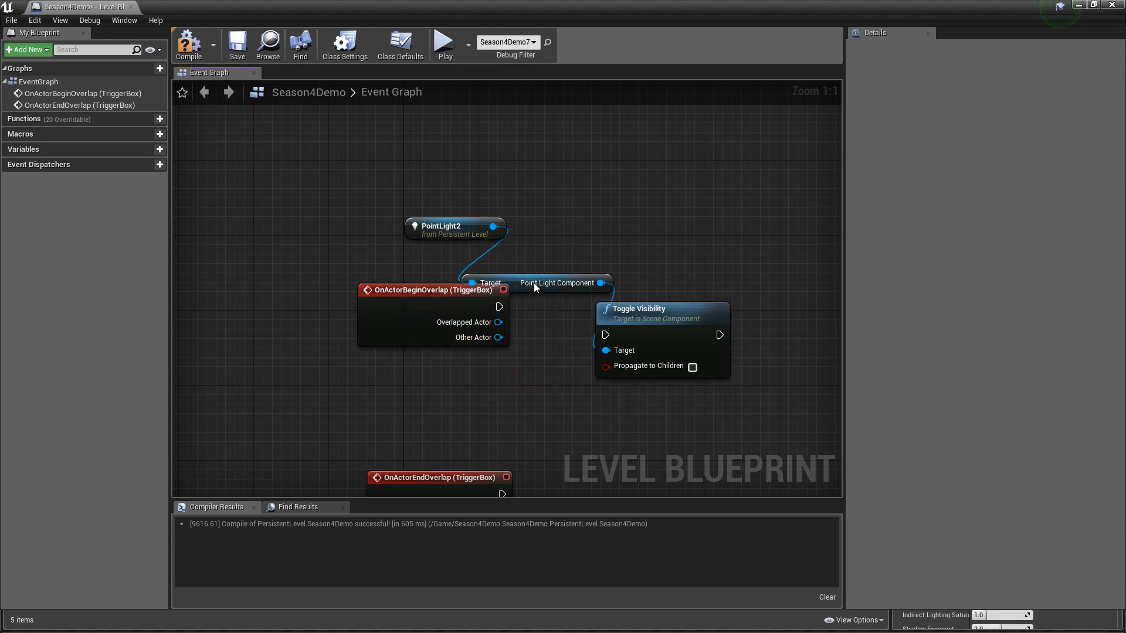
- Wire OnActorBeginOverlap into Toggle Visibility and compile the level blueprint
drag(542, 283, 470, 386)
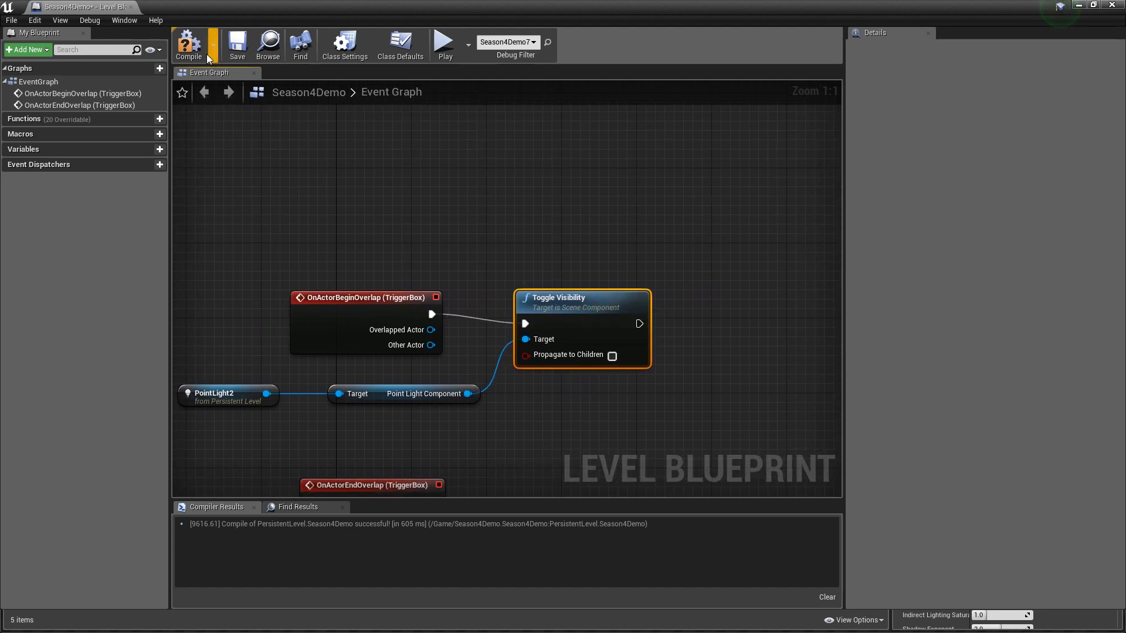
click(188, 44)
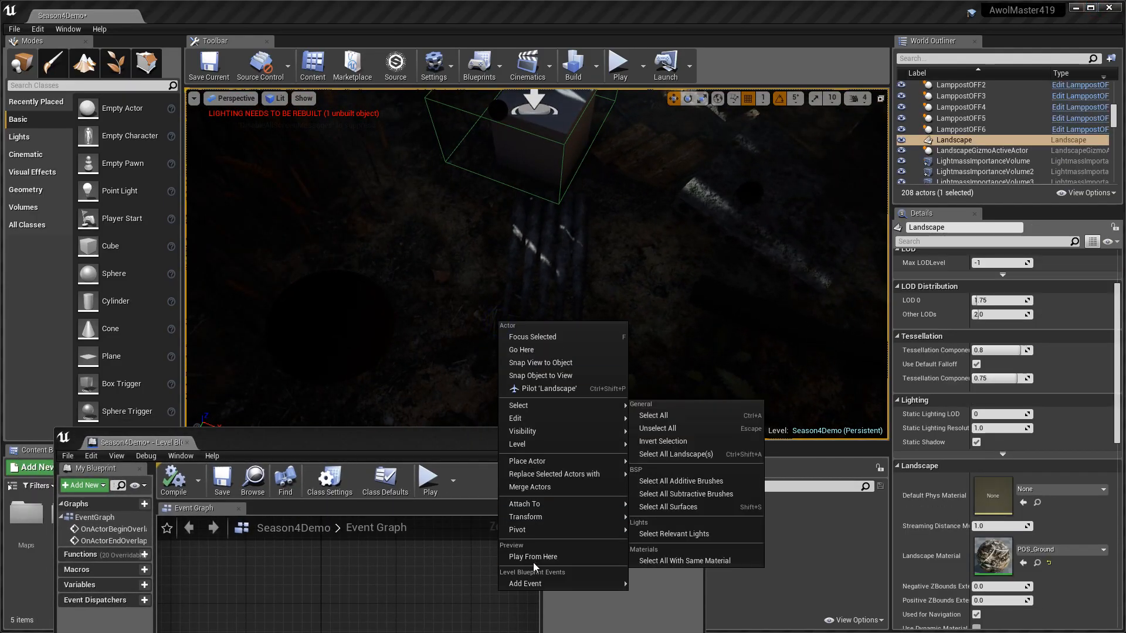
- Play From Here to test the trigger lighting the shack, then stop the session
click(533, 556)
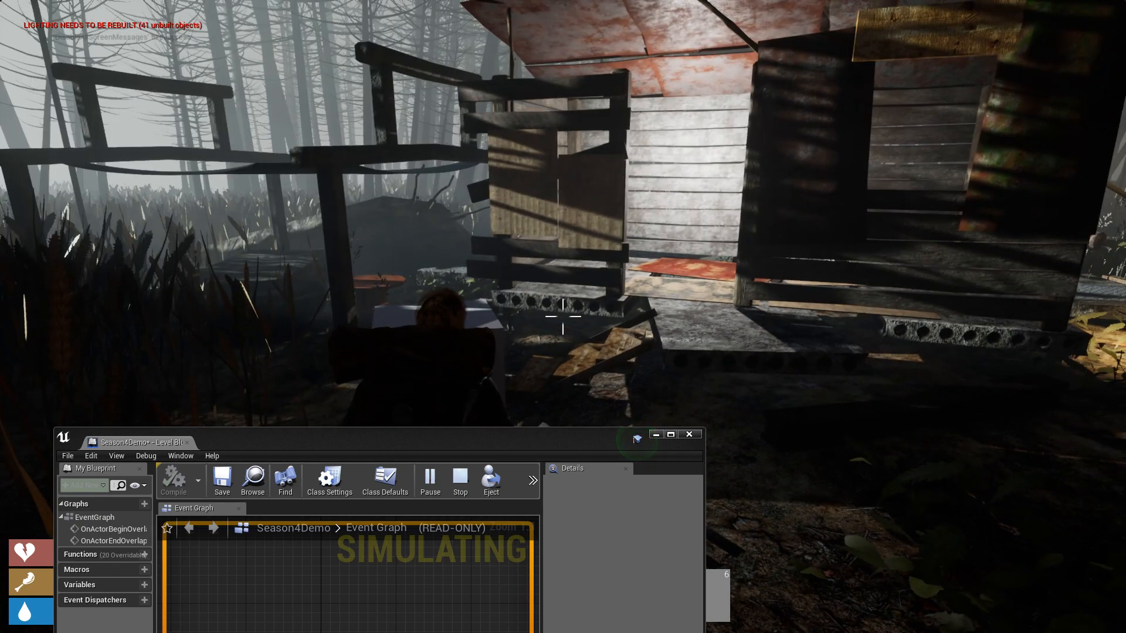
click(460, 480)
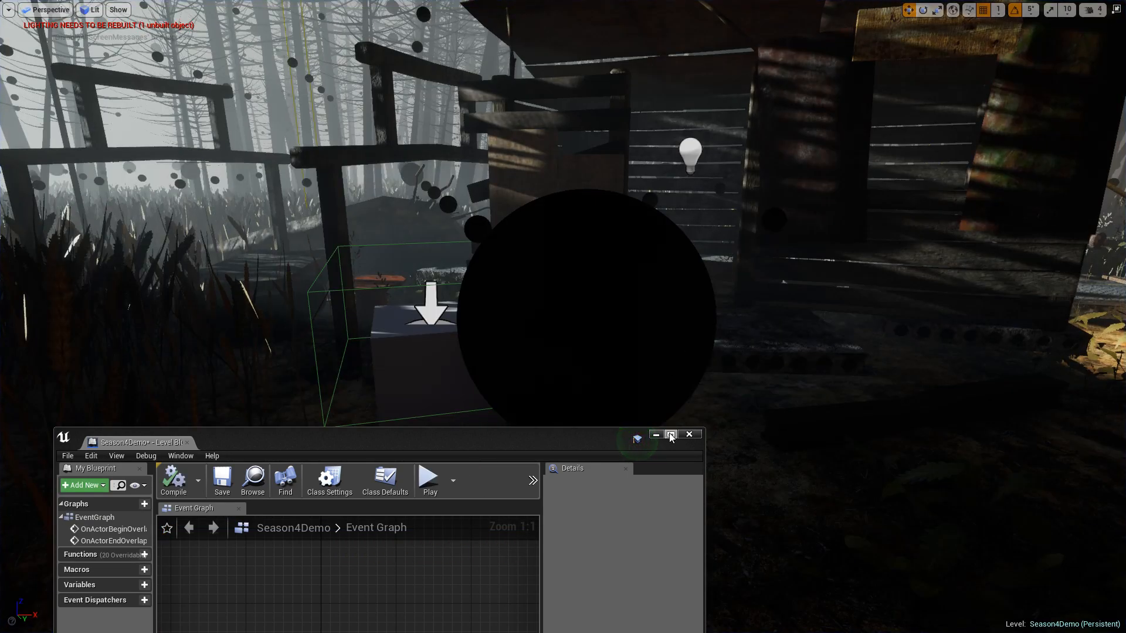
click(670, 434)
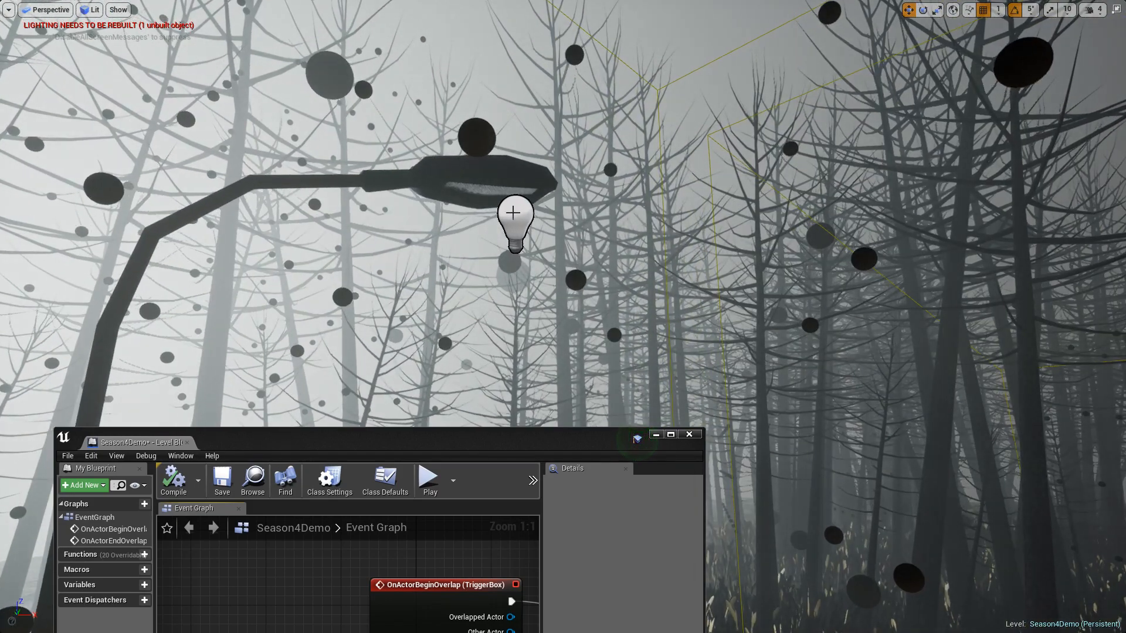
- Reference PointLight3 and PointLight4 and feed them into the same Toggle Visibility target
click(515, 223)
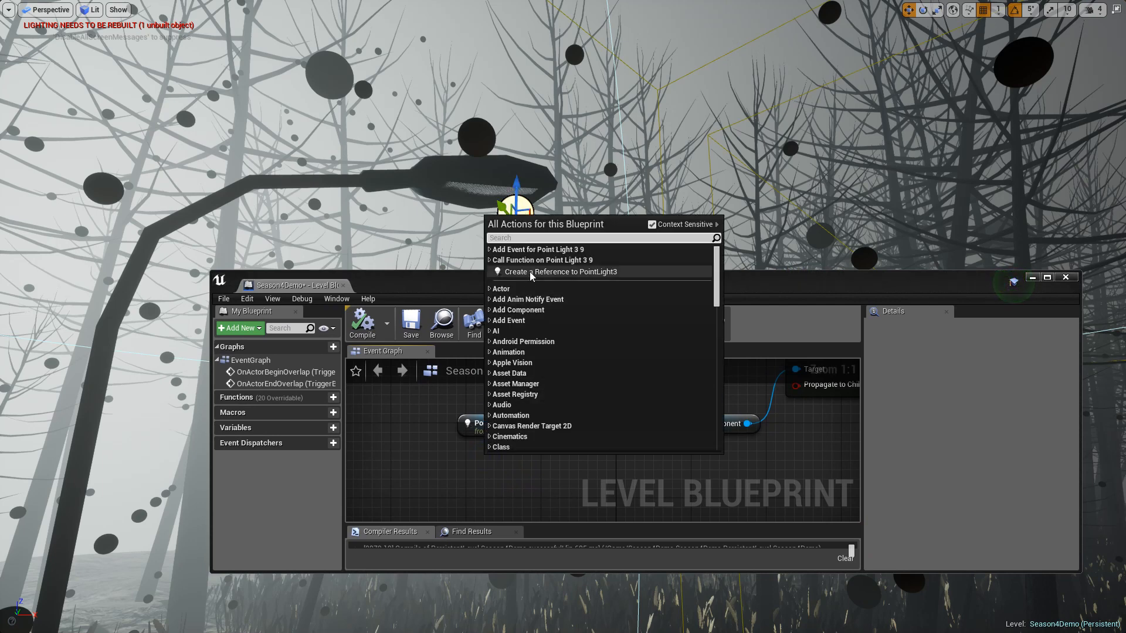
click(560, 272)
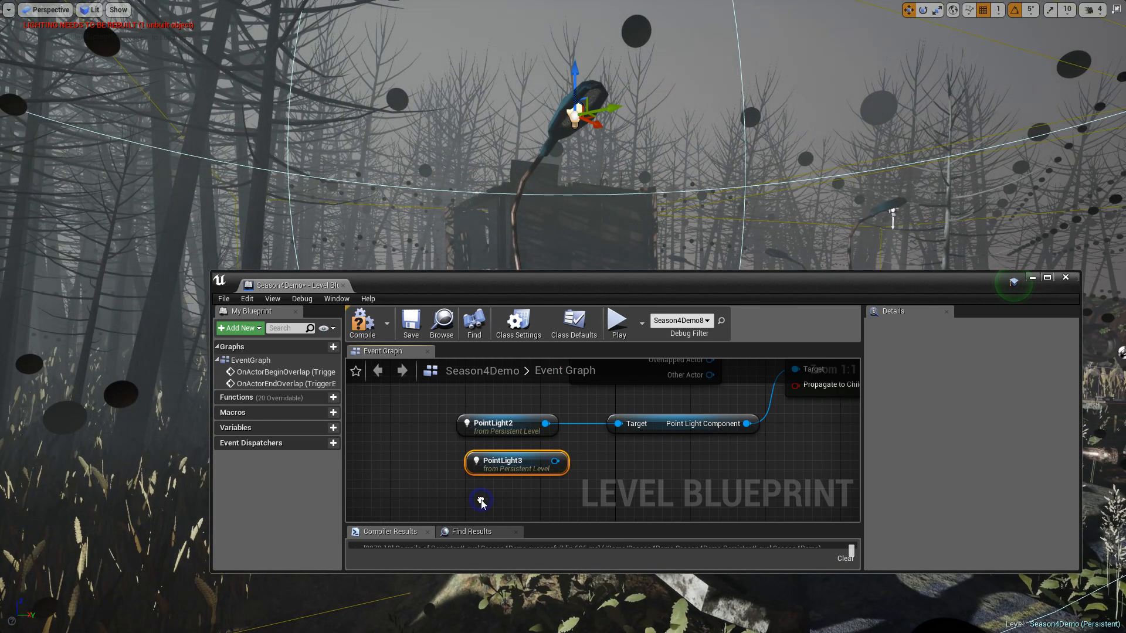
right_click(481, 501)
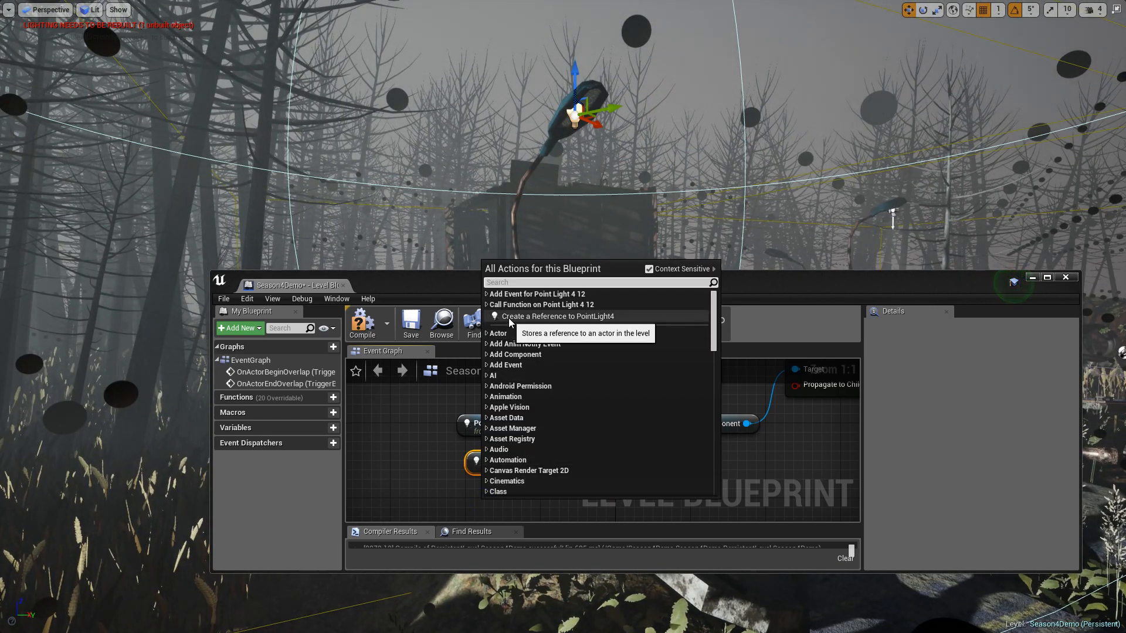
mouse_move(466, 513)
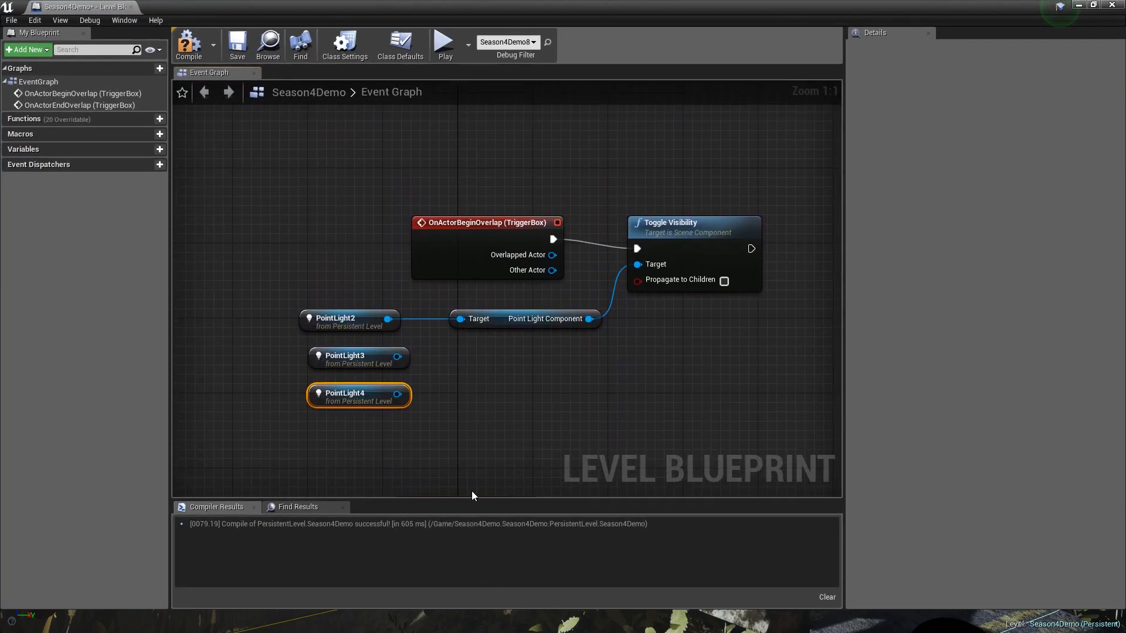
mouse_move(398, 356)
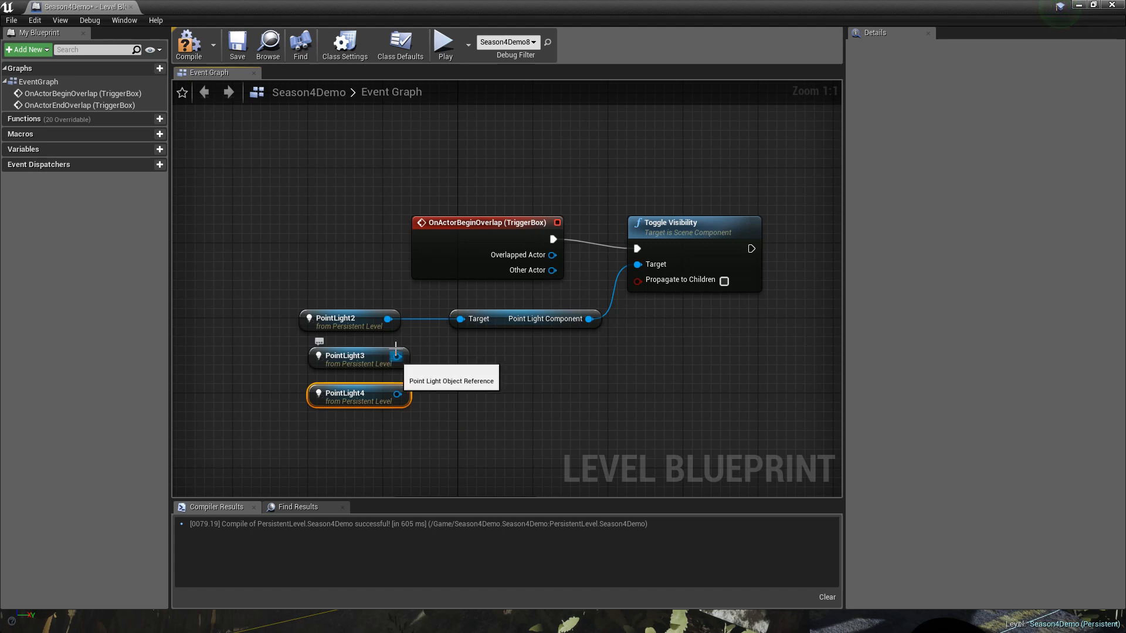
drag(398, 355, 638, 352)
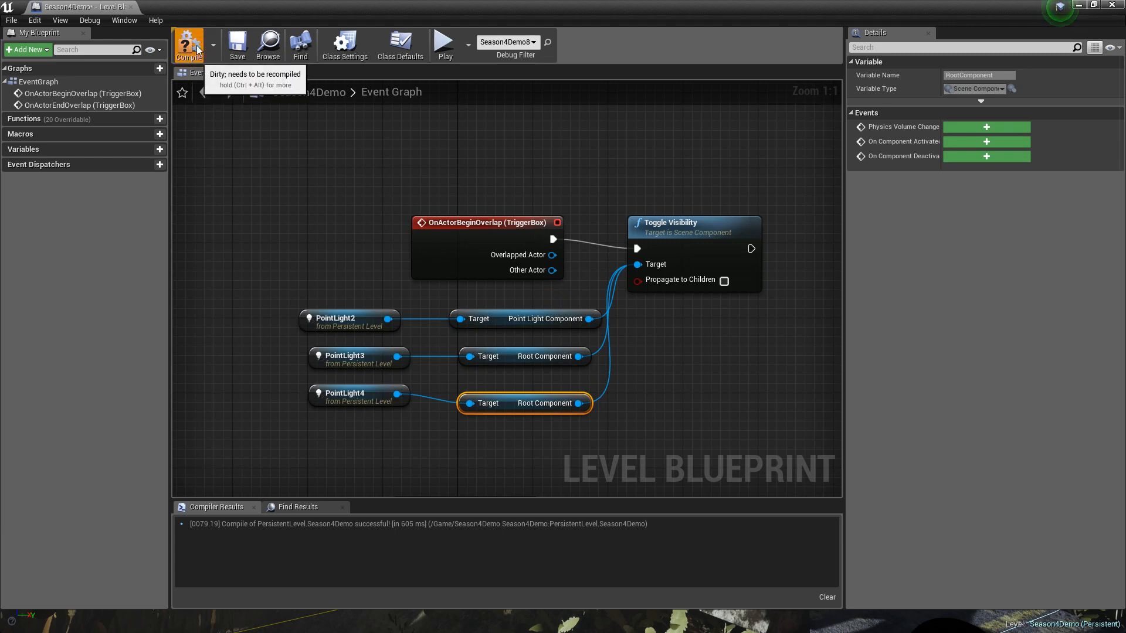
- Compile the three-light level blueprint and save the map
click(237, 43)
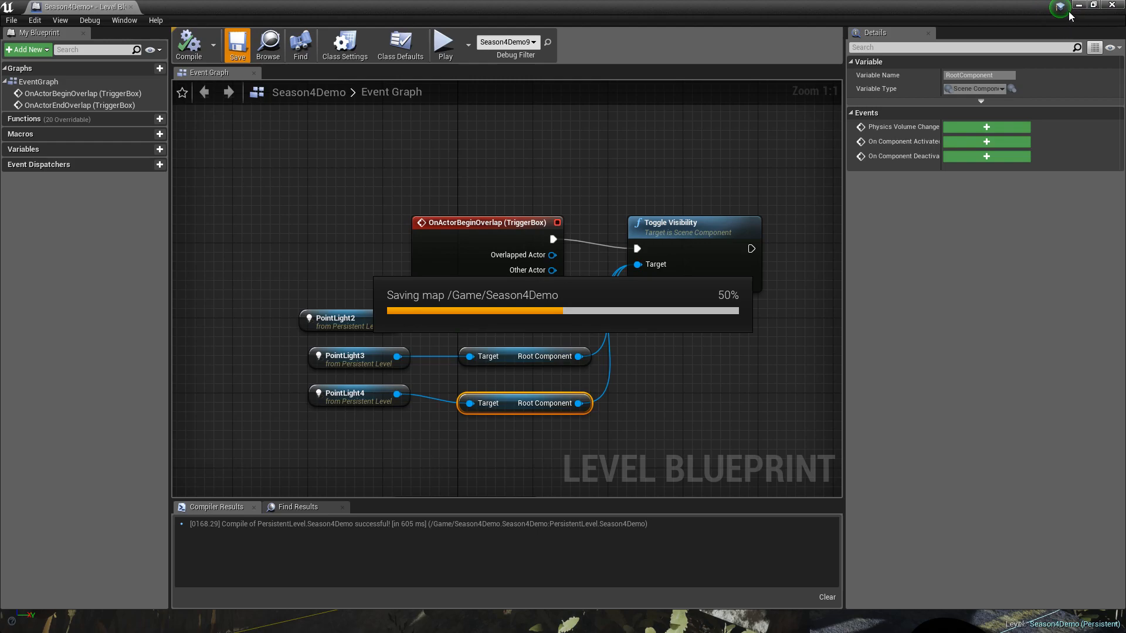
click(237, 43)
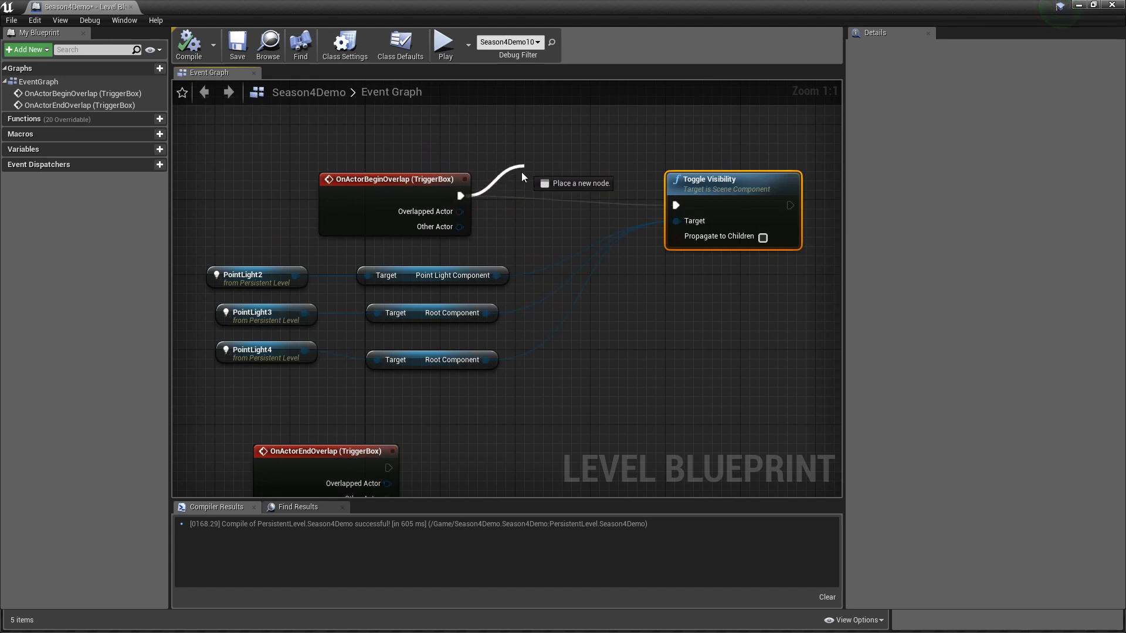
- Insert a Play Sound at Location node after begin-overlap with its Sound set to 9_mm_gunshot
text(play sound at loca)
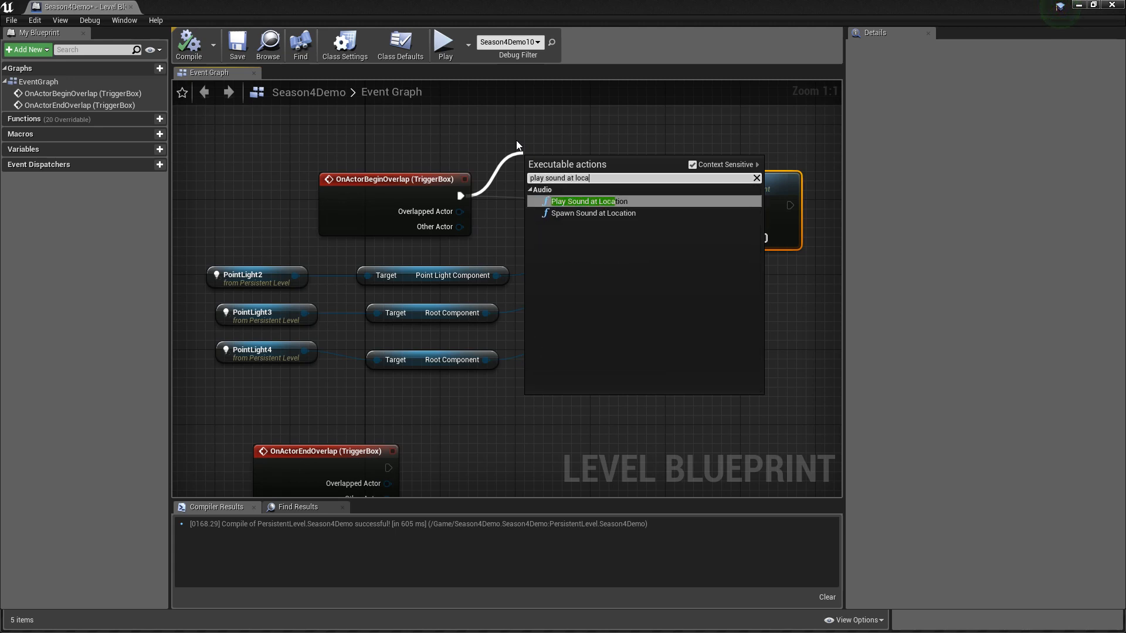
click(584, 201)
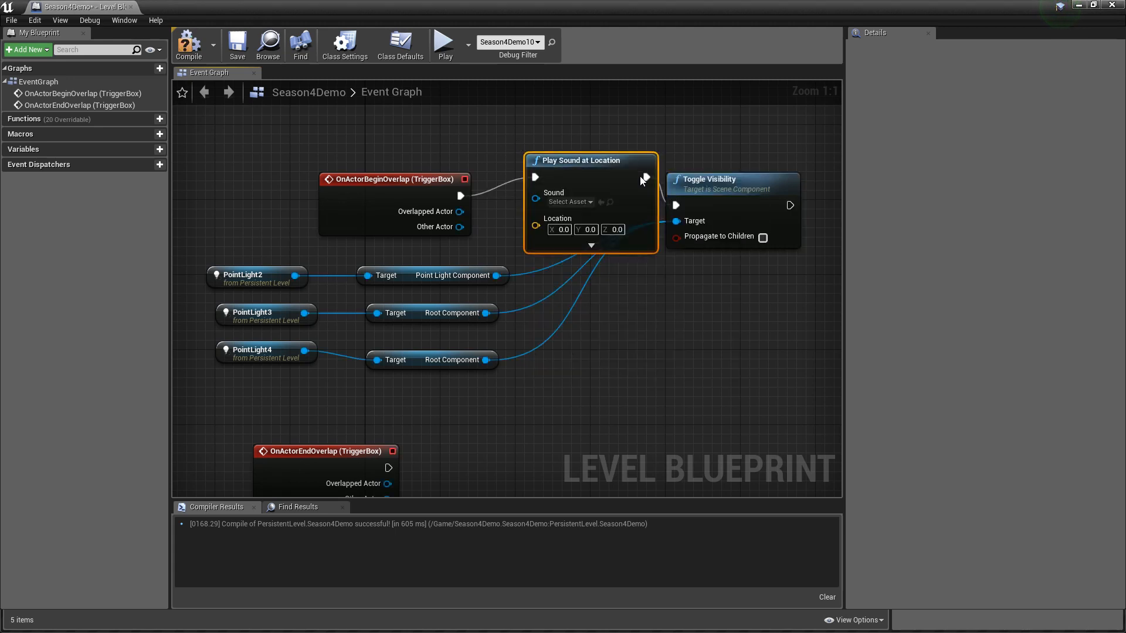
click(566, 202)
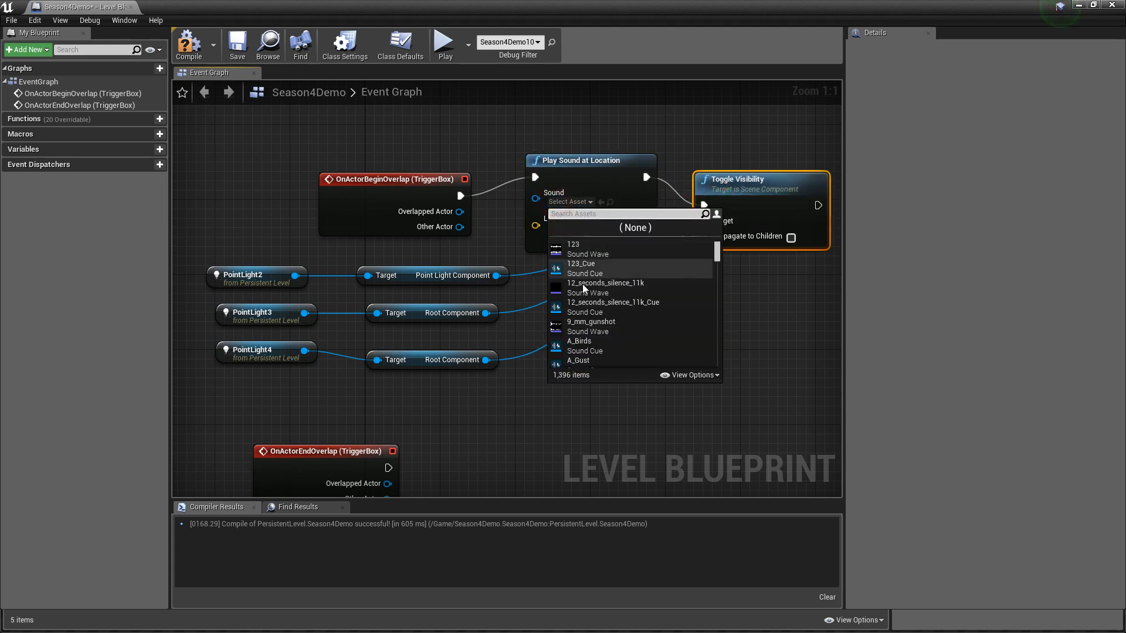
click(590, 321)
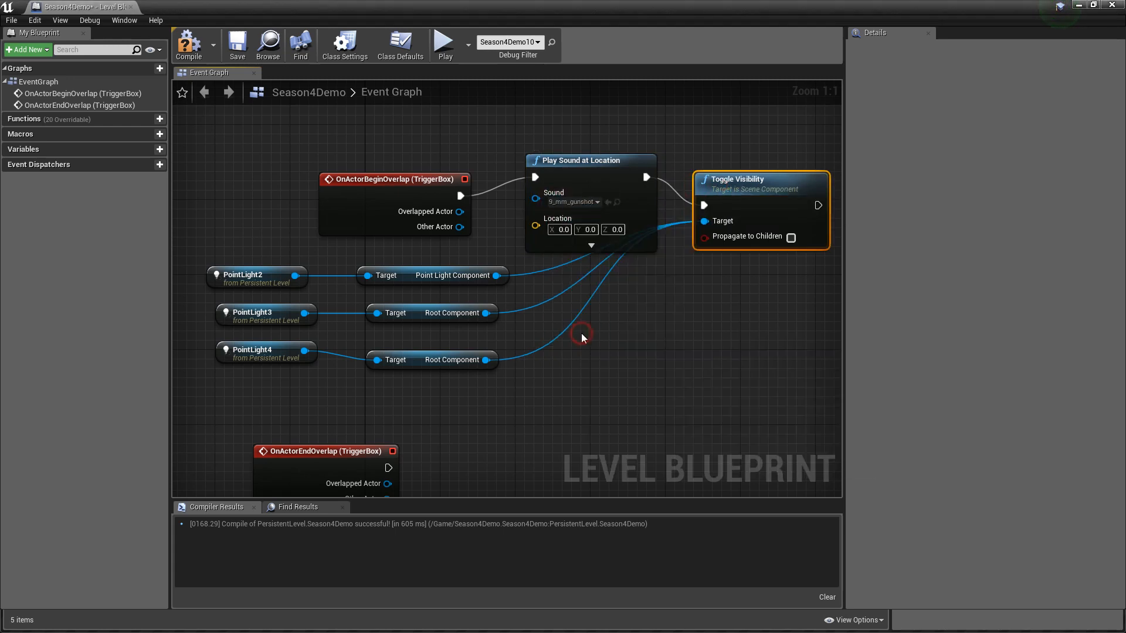
mouse_move(389, 186)
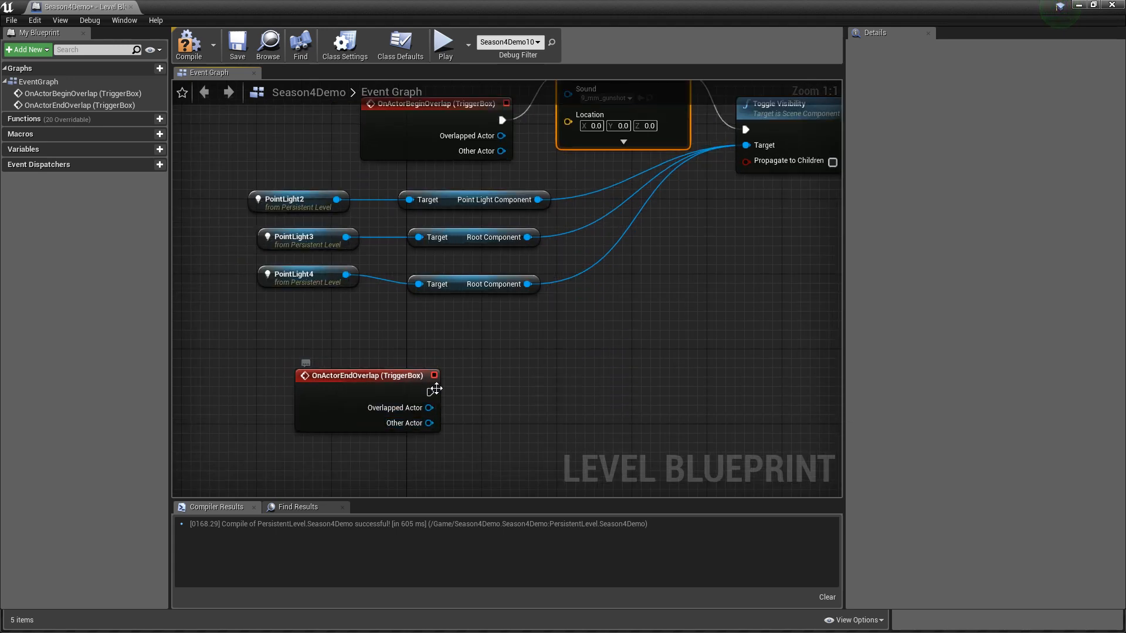
- Add a Play Sound at Location node driven by the OnActorEndOverlap event
drag(434, 392, 504, 400)
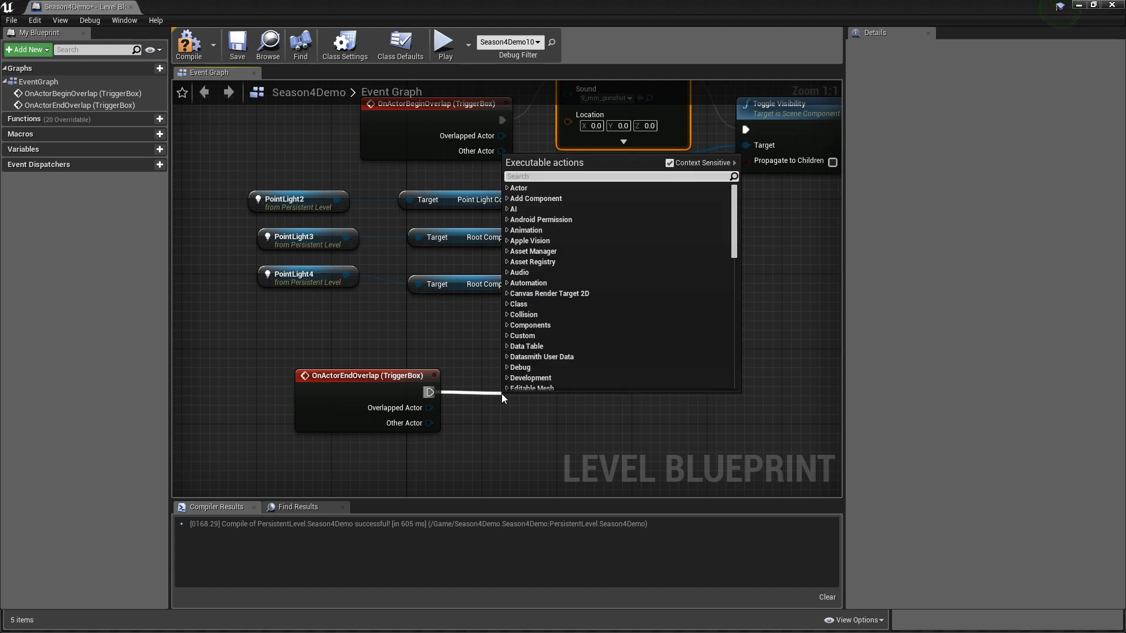
text(play sound at)
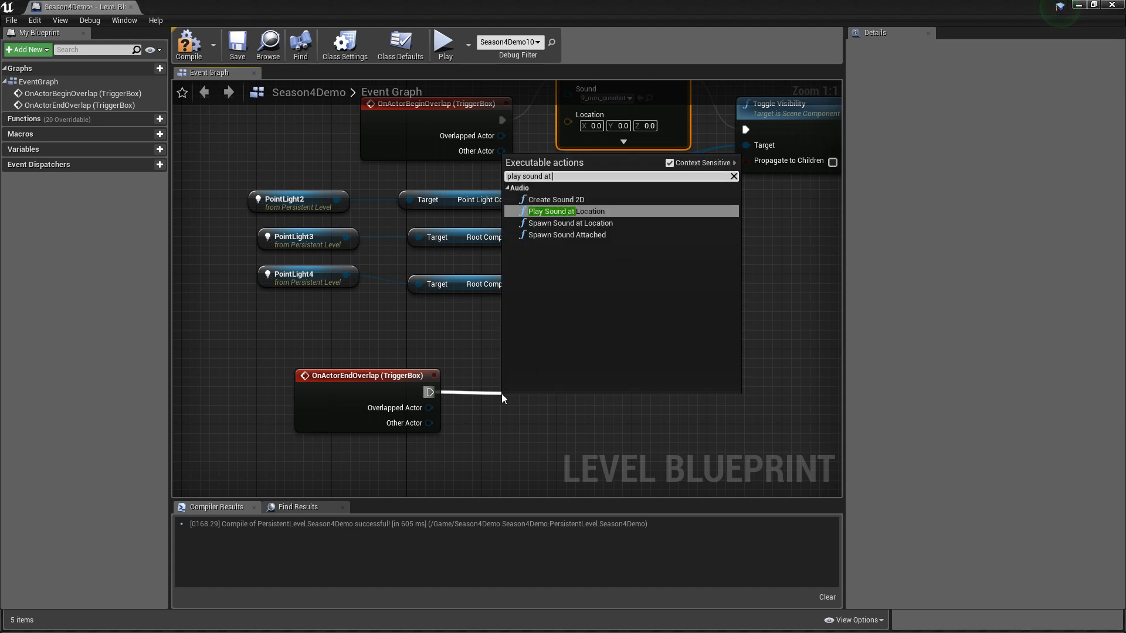
click(552, 212)
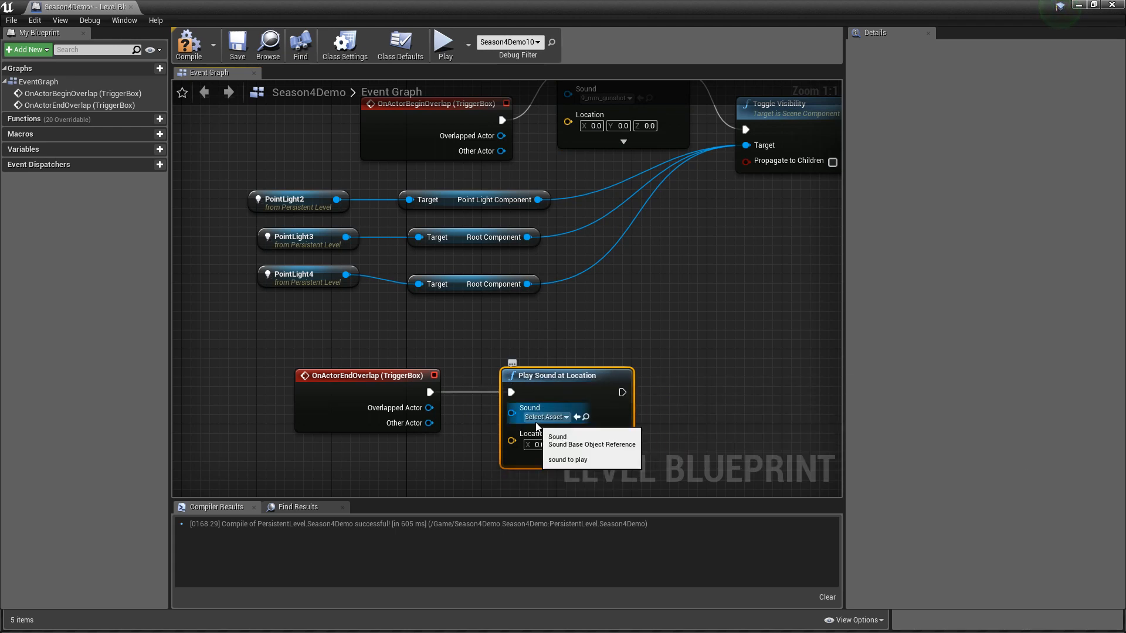
- Set the node's Sound asset to Electric_Cable_Loop after previewing the filtered list
click(544, 416)
text(ele)
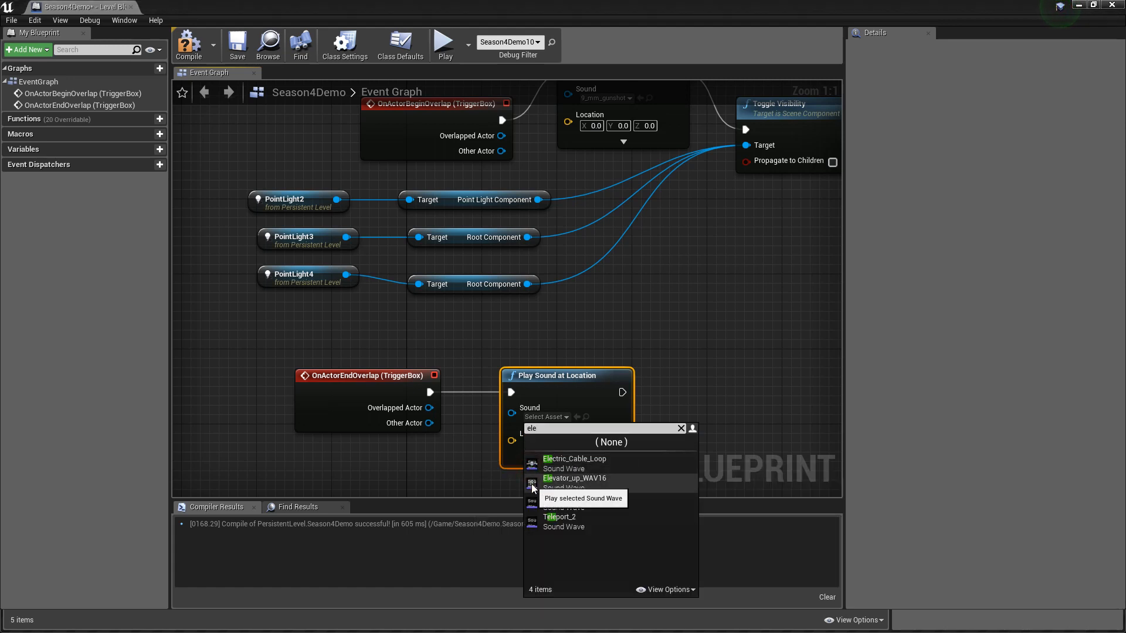
click(533, 482)
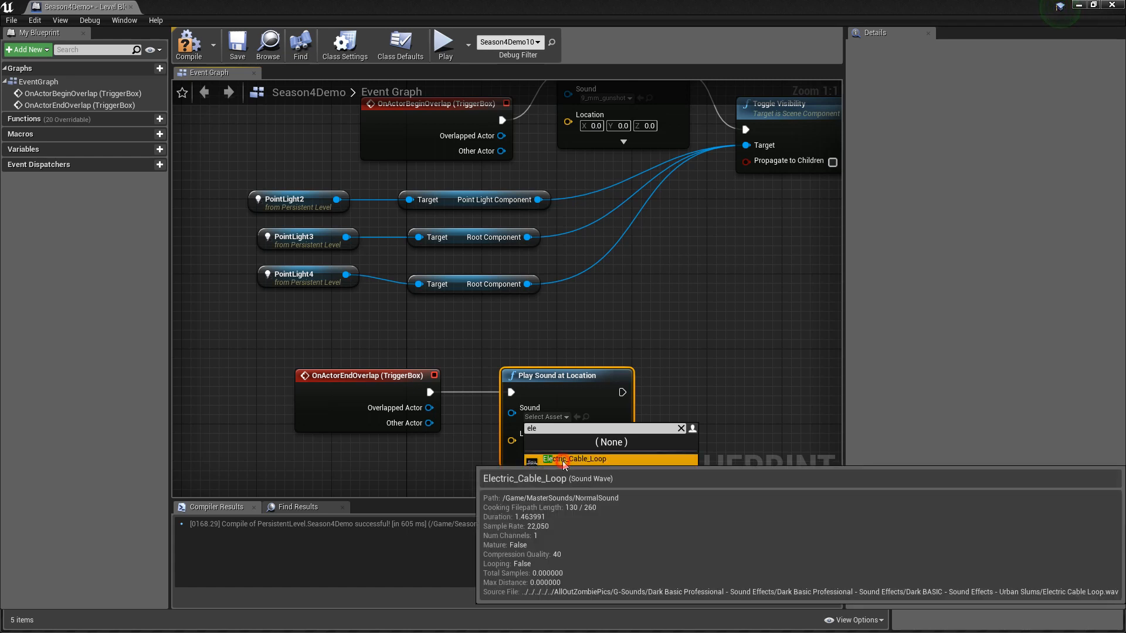
click(562, 459)
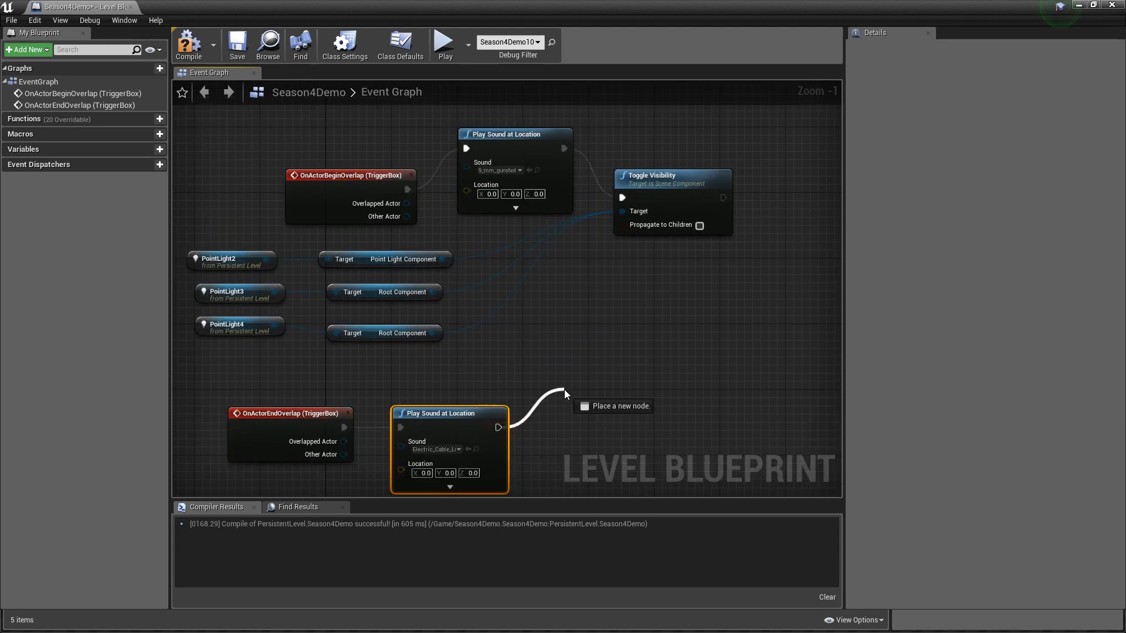
- Add a Delay node with Duration 3.5 after the end-overlap Play Sound at Location
click(613, 406)
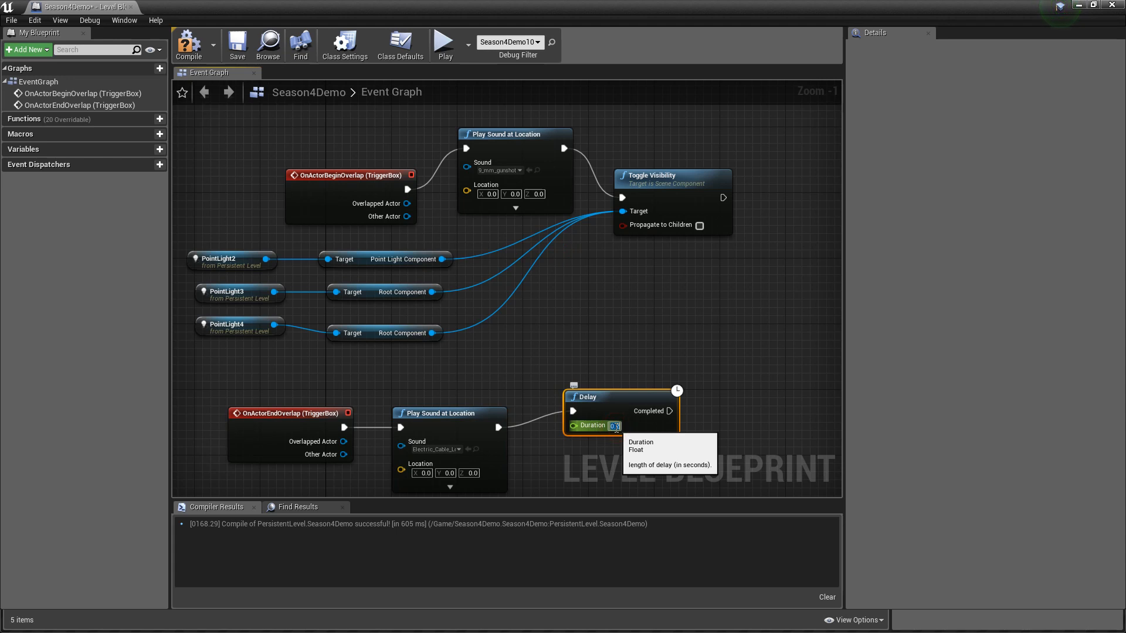
text(3.5)
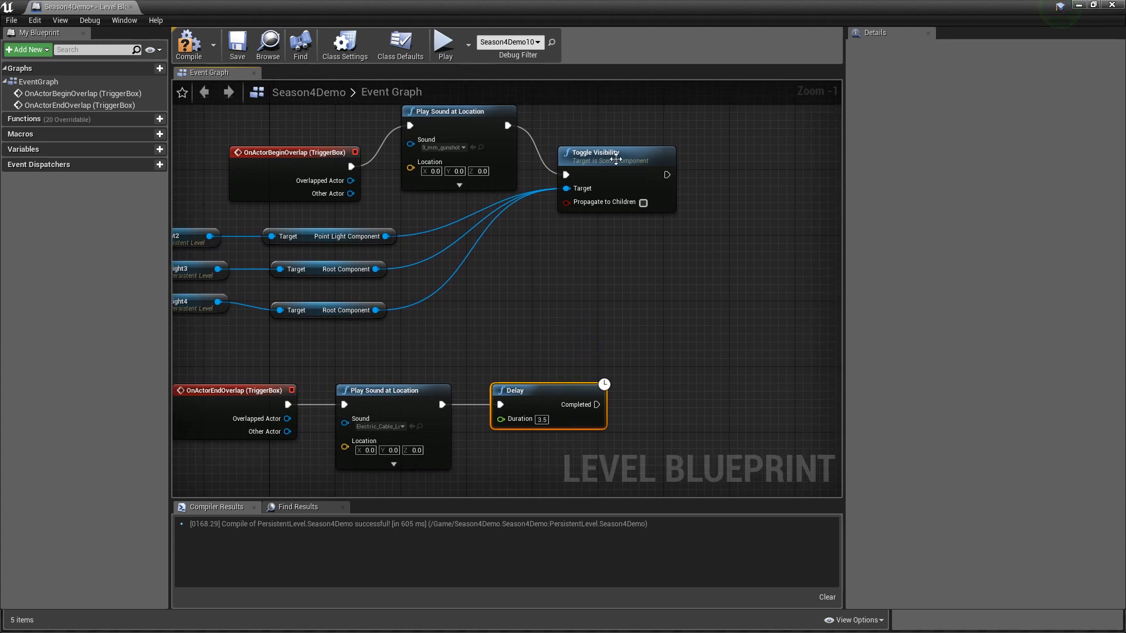
click(616, 153)
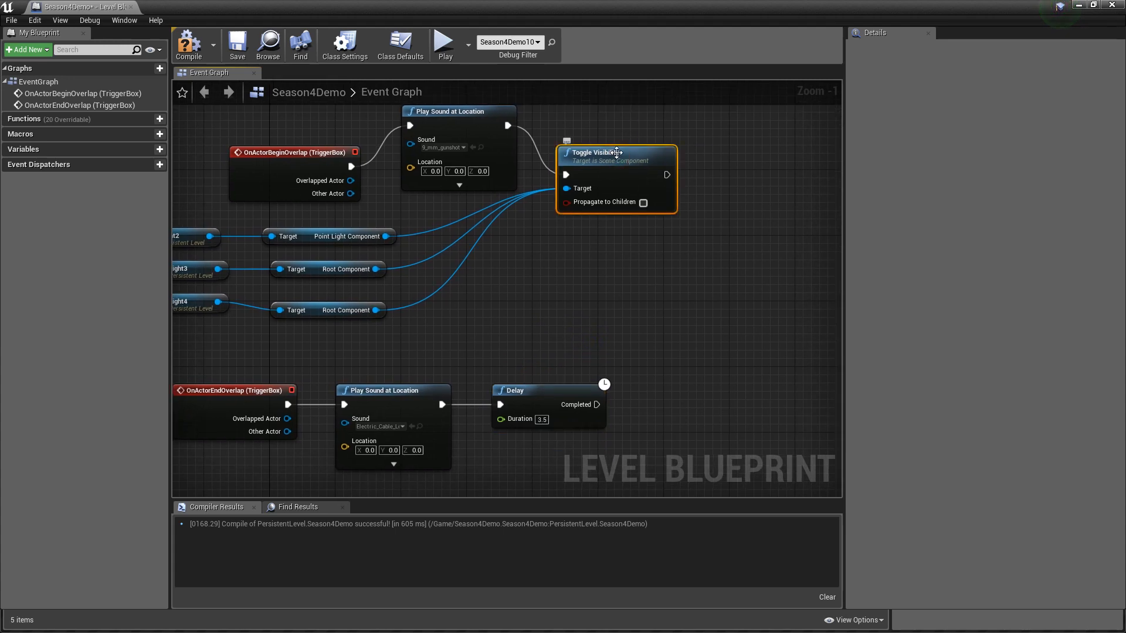
mouse_move(613, 159)
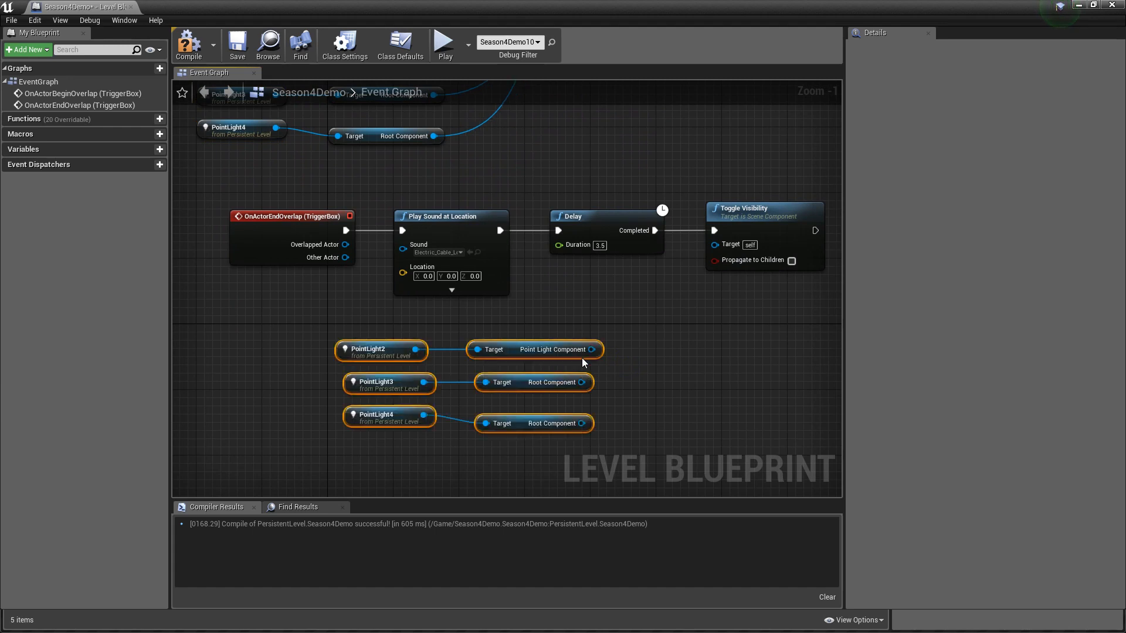
- Wire PointLight4's root component into the duplicated Toggle Visibility's Target pin
drag(594, 349, 715, 244)
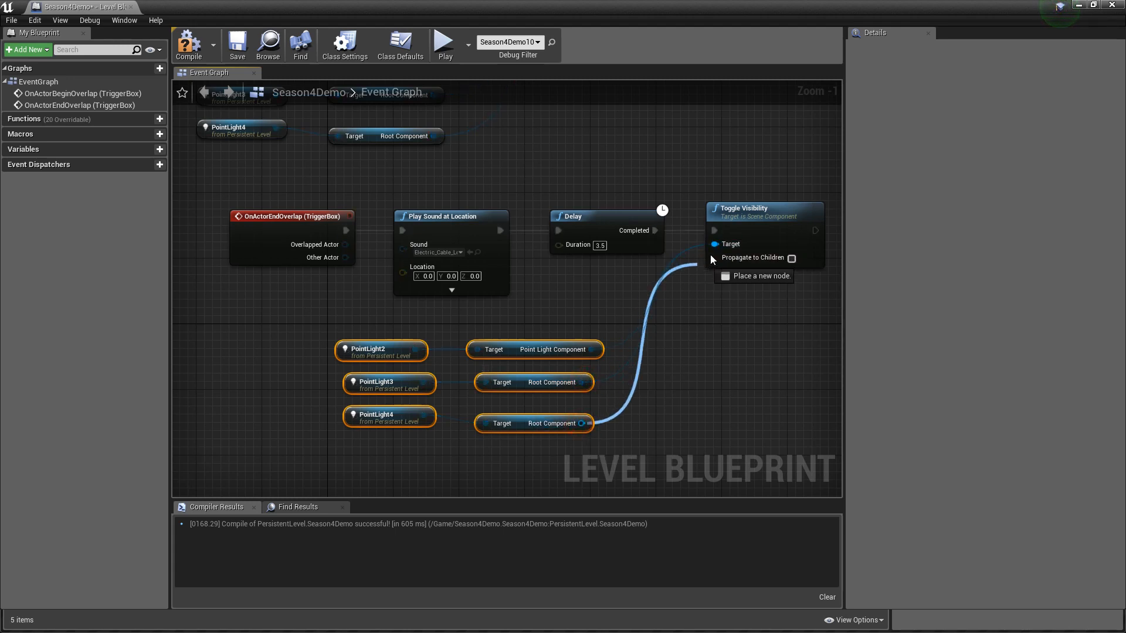
- Break the sound's link to Delay and move Delay right after the end-overlap event
scroll(down, 3)
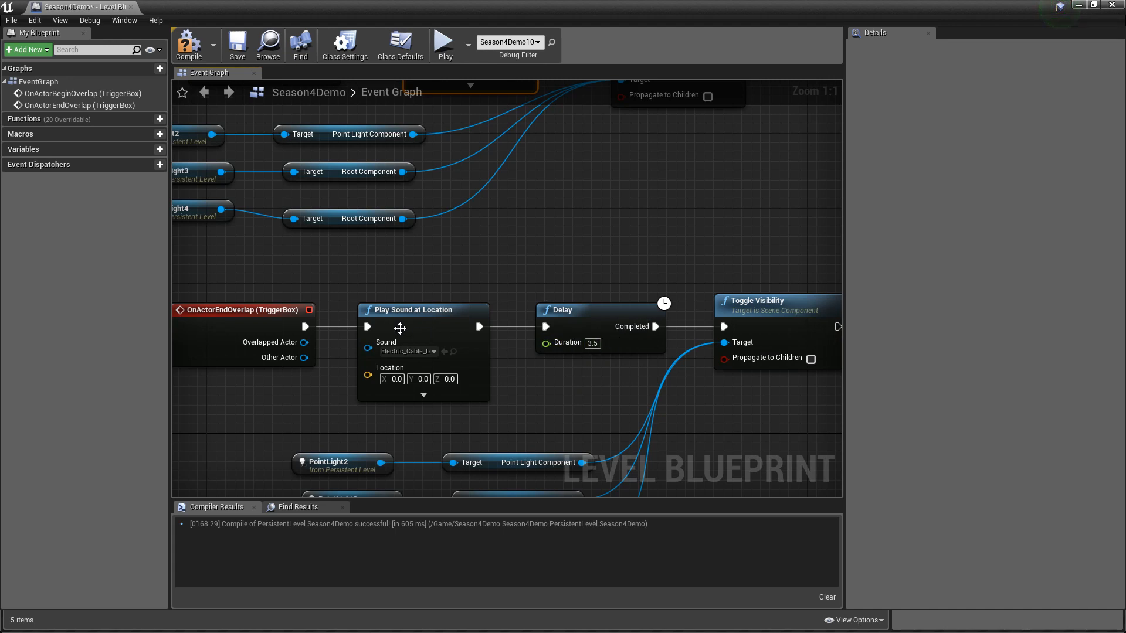
right_click(479, 327)
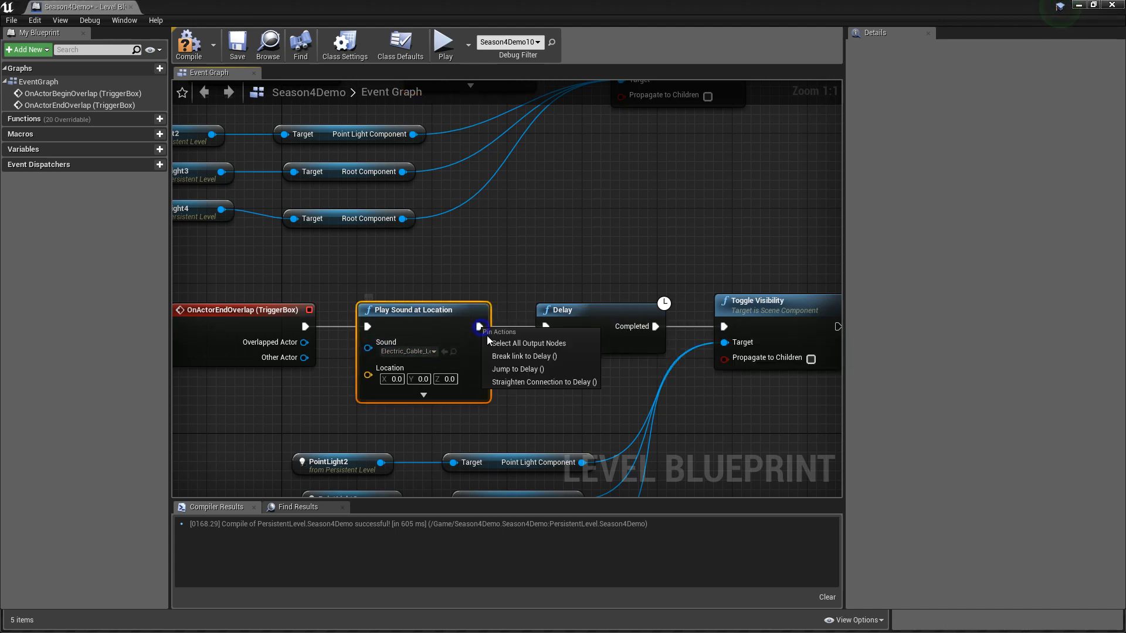
mouse_move(524, 356)
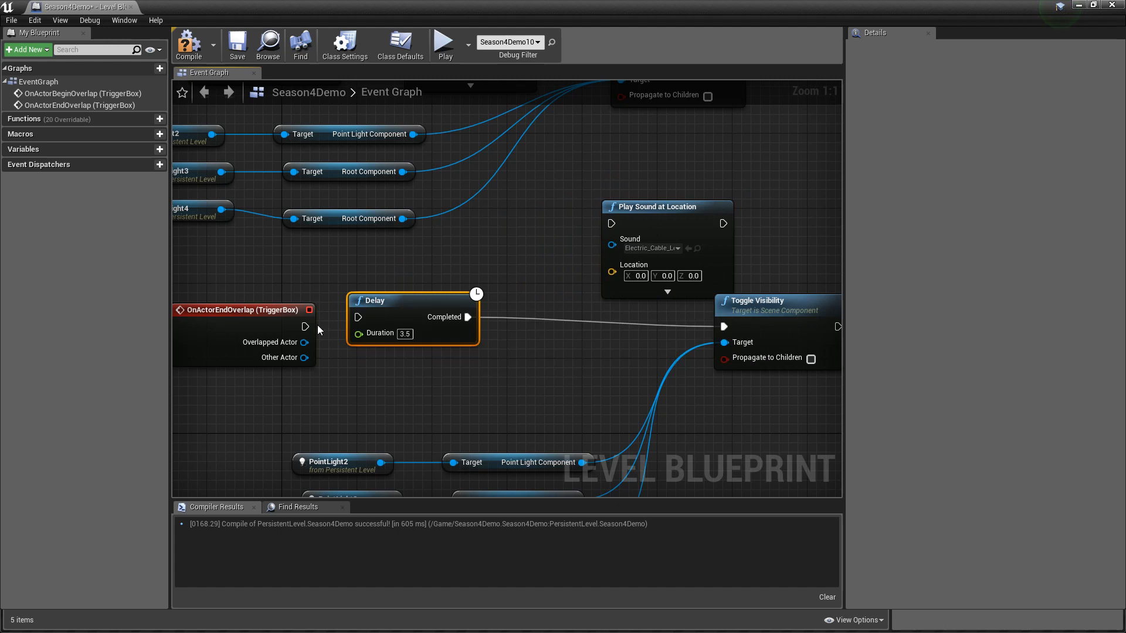
mouse_move(392, 300)
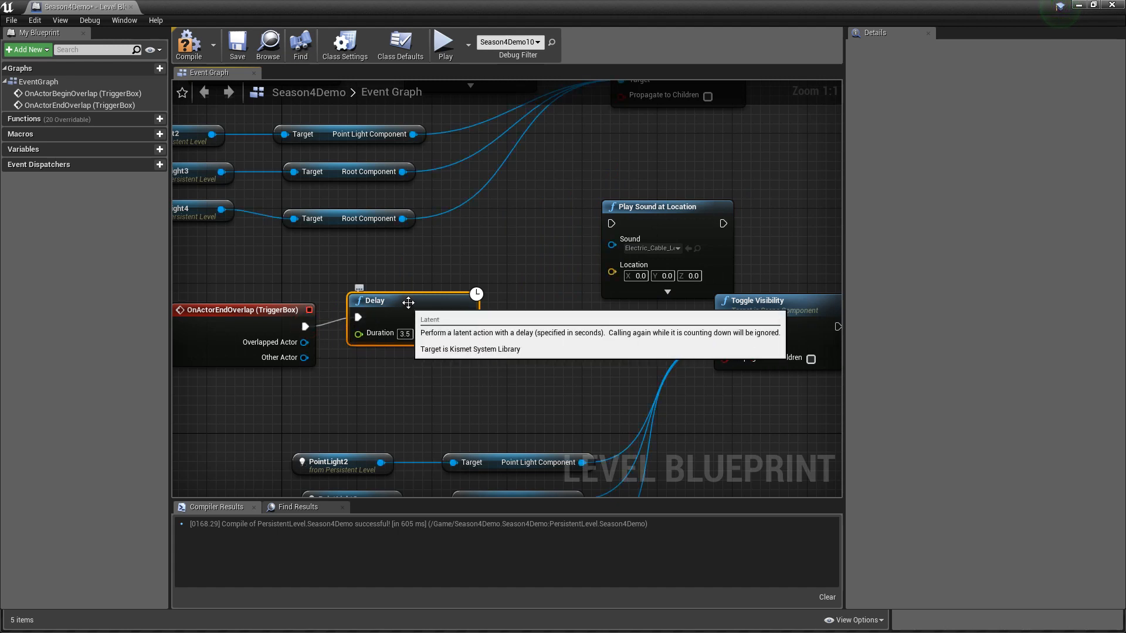
drag(458, 336, 610, 223)
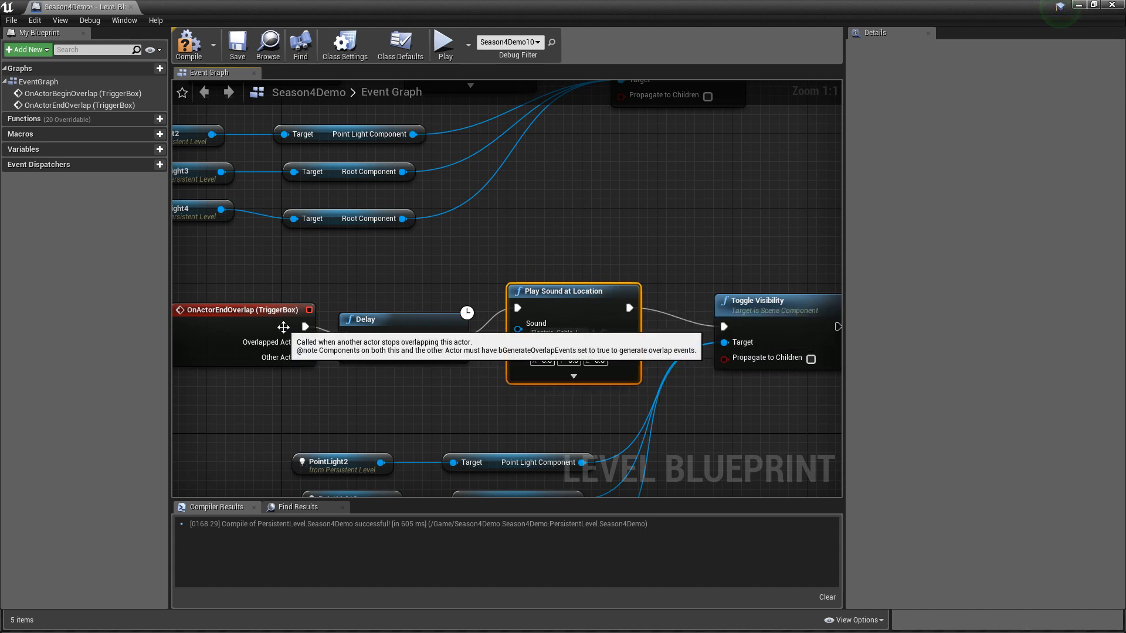
mouse_move(379, 327)
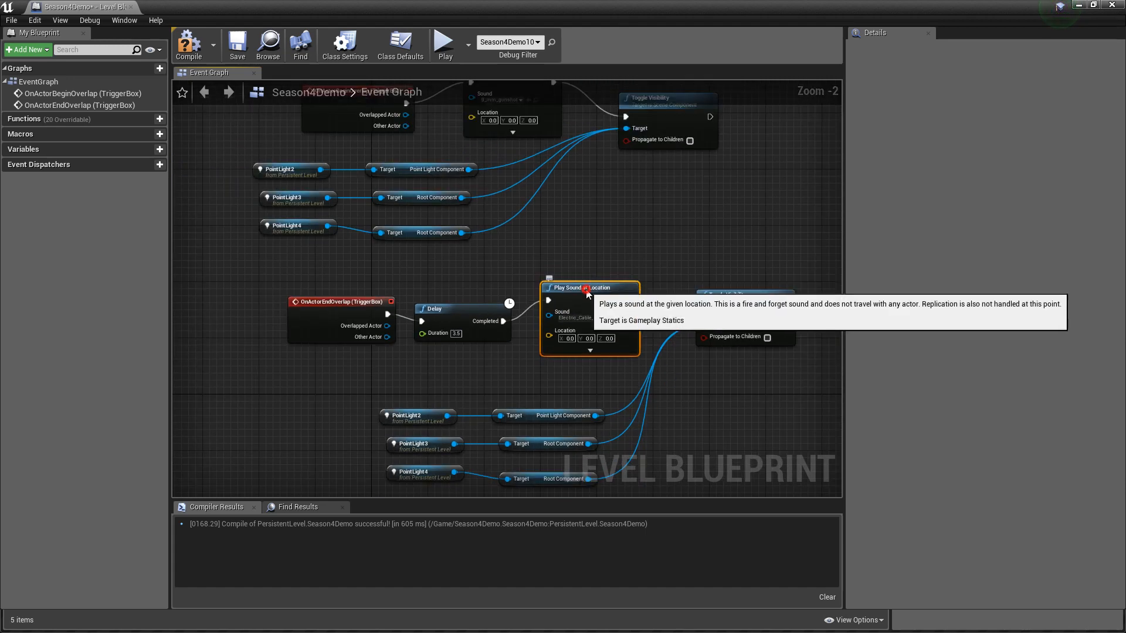
mouse_move(189, 45)
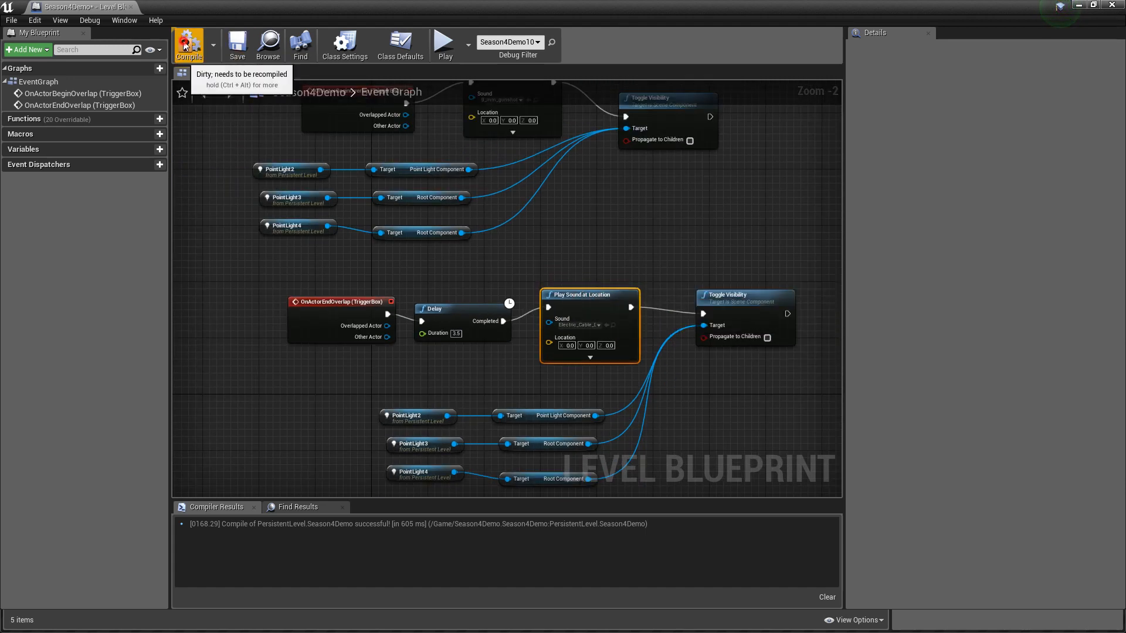
- Compile the level blueprint and confirm the Compiler Results report success
click(237, 43)
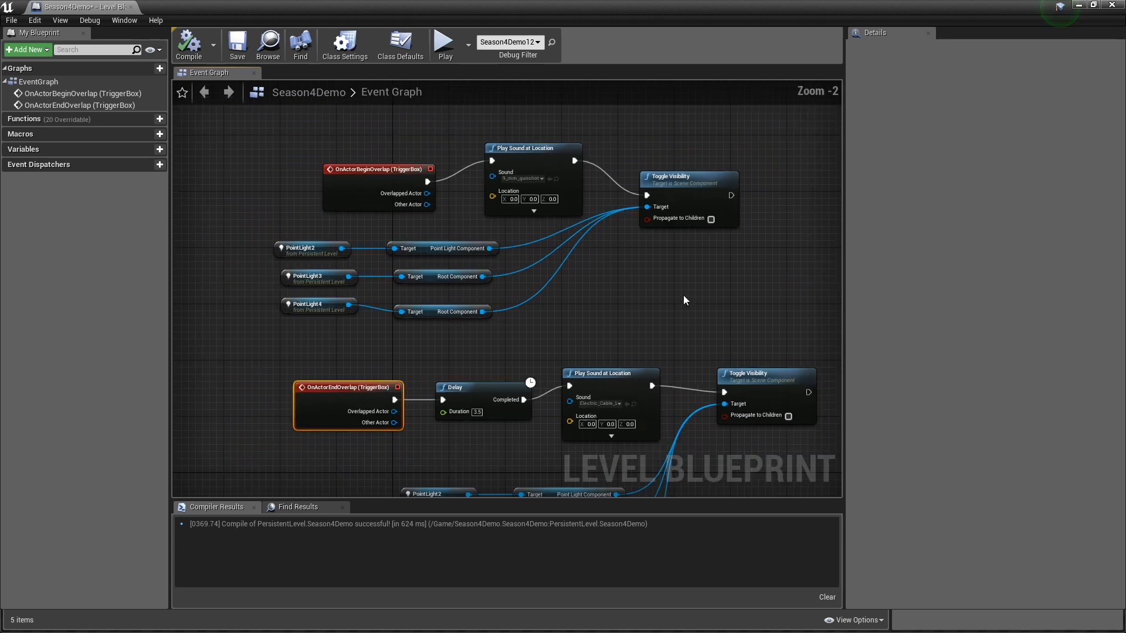
scroll(down, 3)
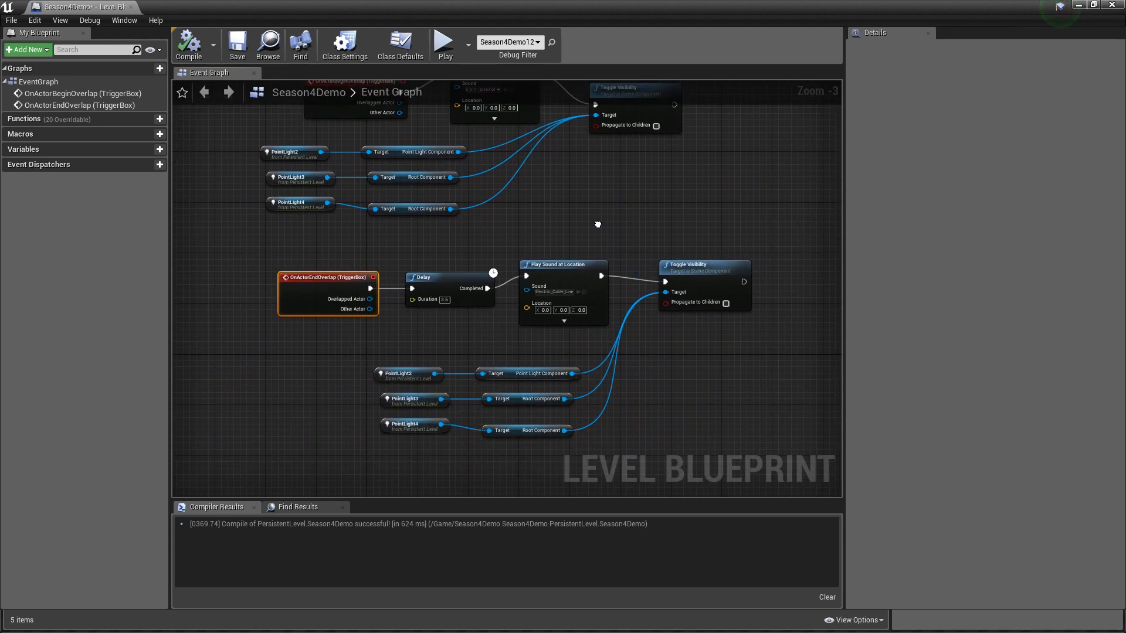
drag(597, 224, 628, 334)
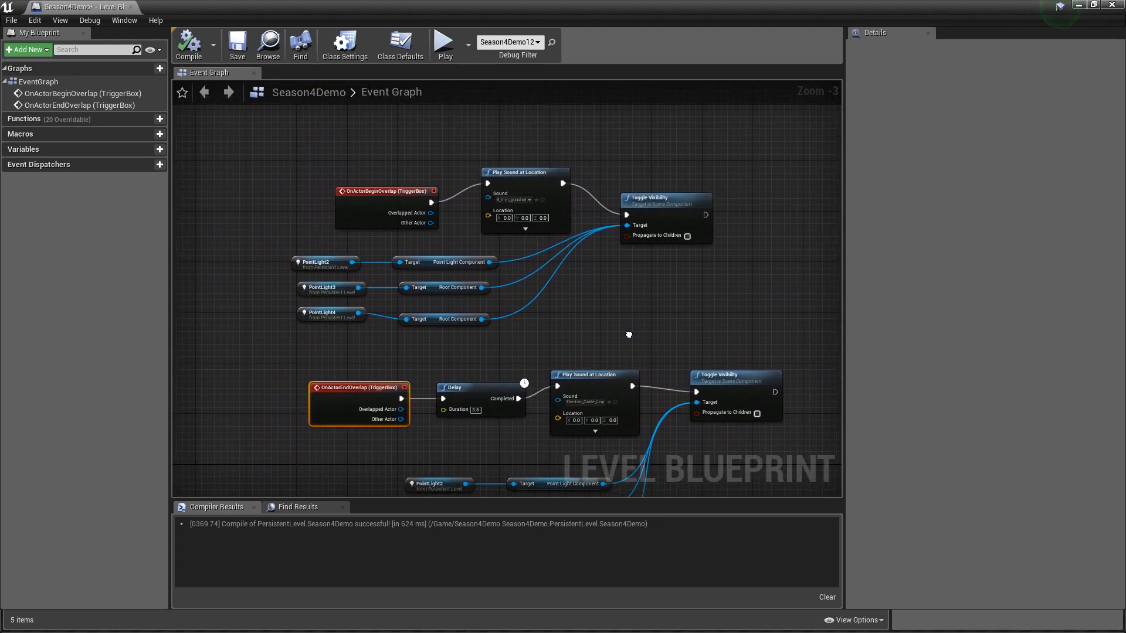
mouse_move(271, 120)
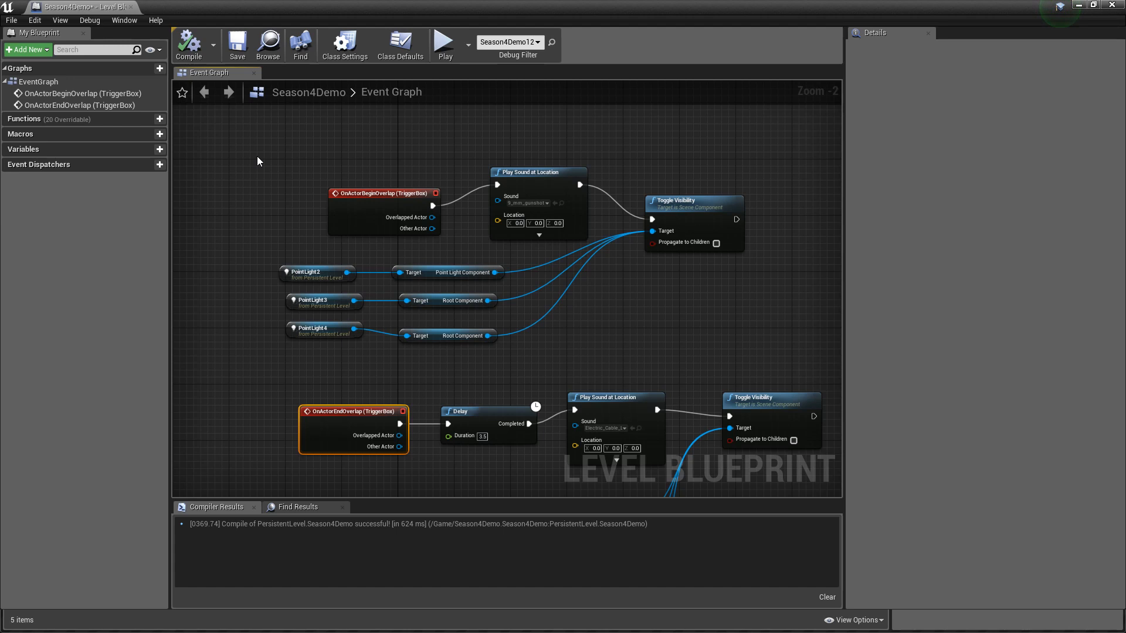
mouse_move(424, 178)
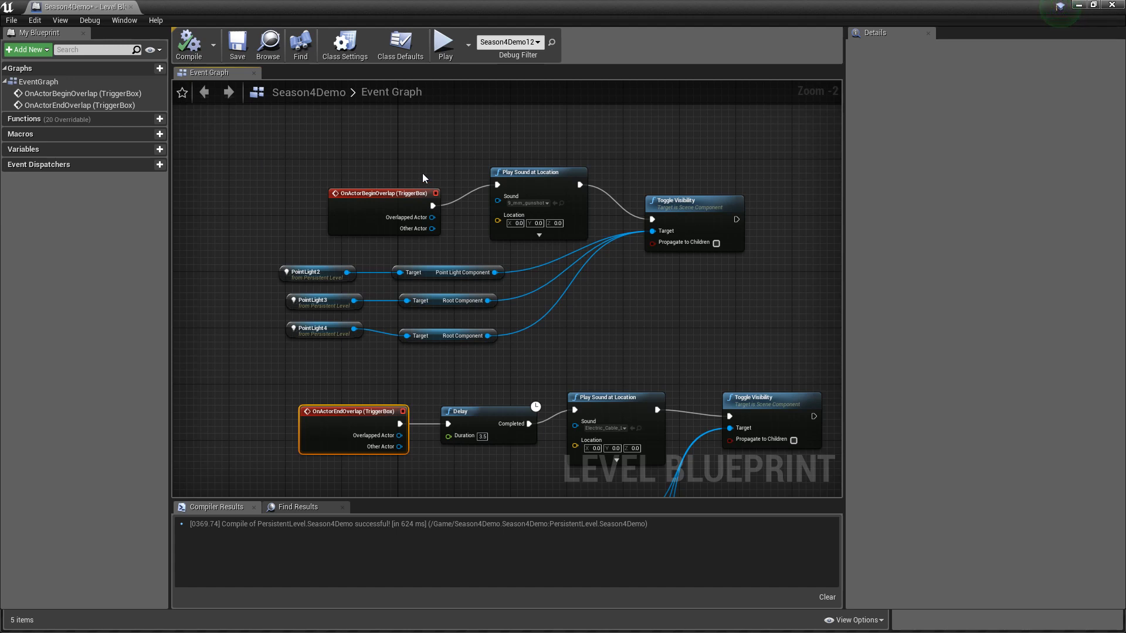
mouse_move(237, 142)
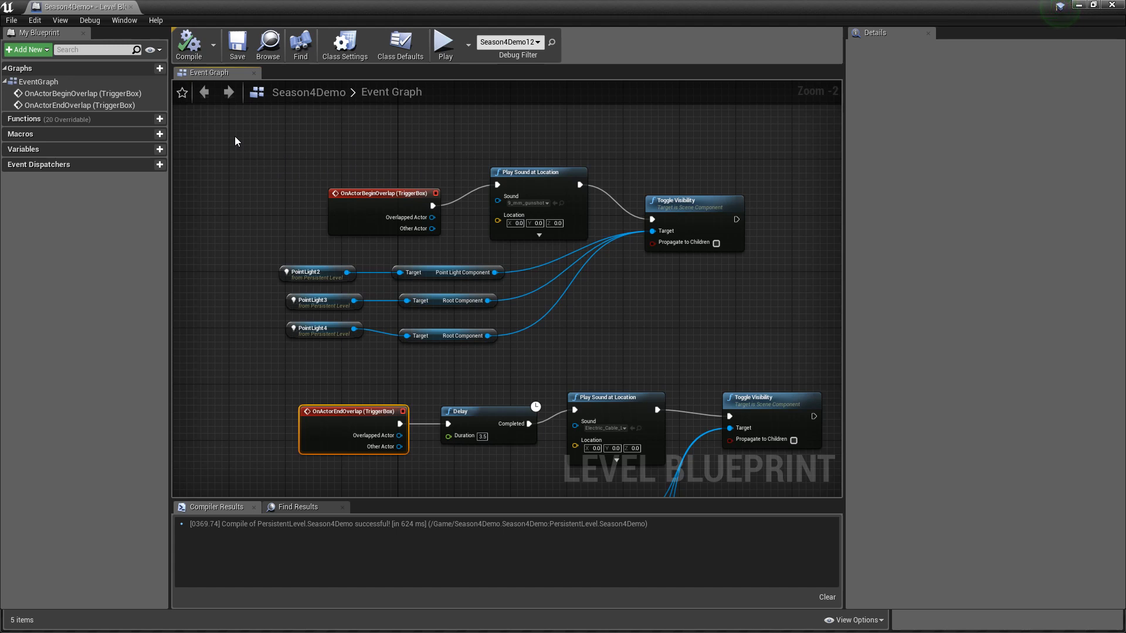
- Wrap the begin-overlap nodes in a comment box titled 'Lights on?!'
drag(233, 135, 420, 398)
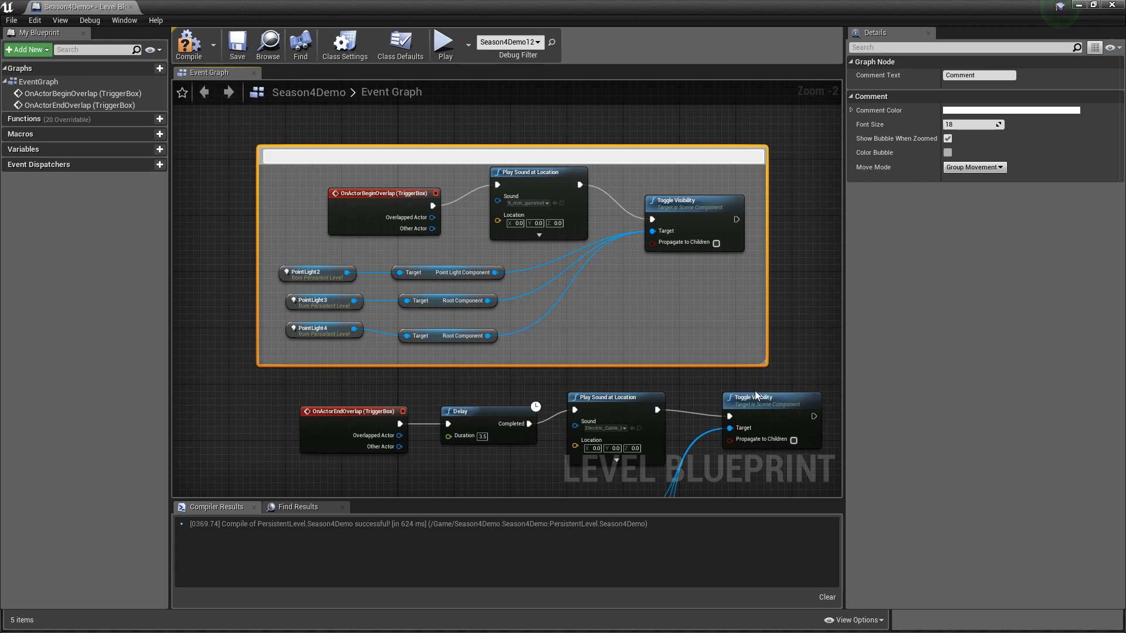
text(Lights on?!)
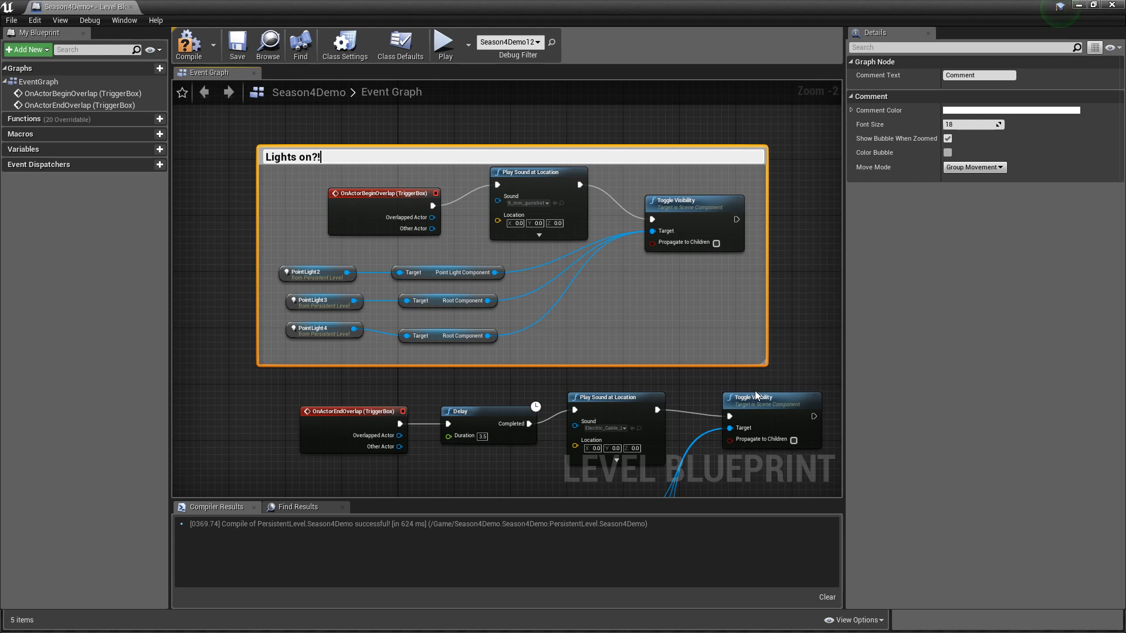
key(Backspace)
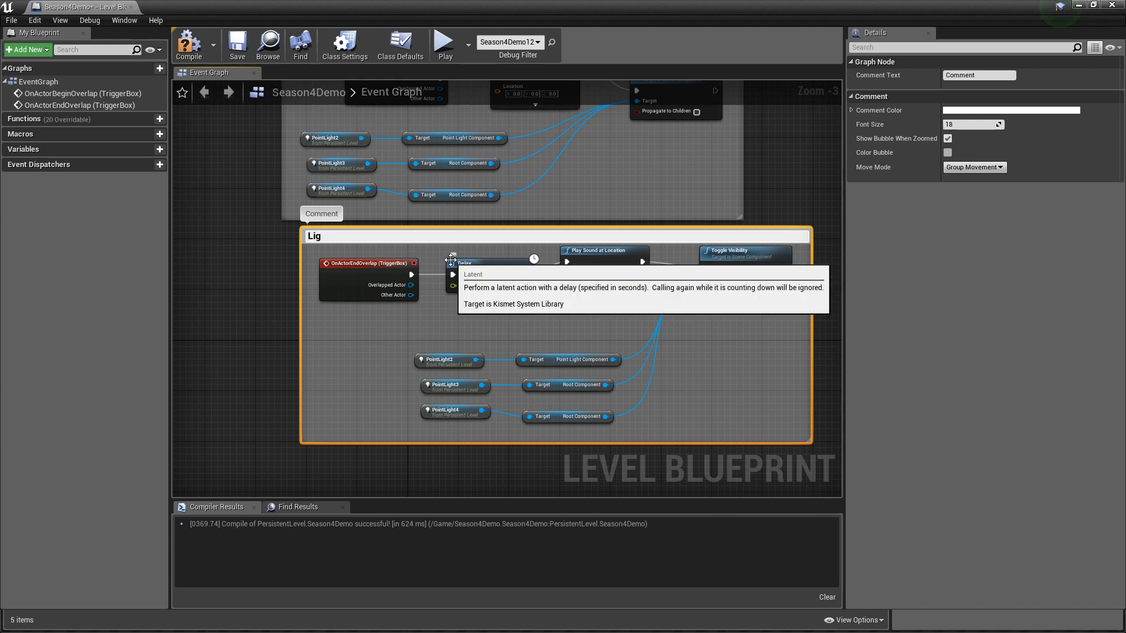
- Wrap the end-overlap nodes in a comment box titled 'Lights OUT!'
text(Lights OUT!)
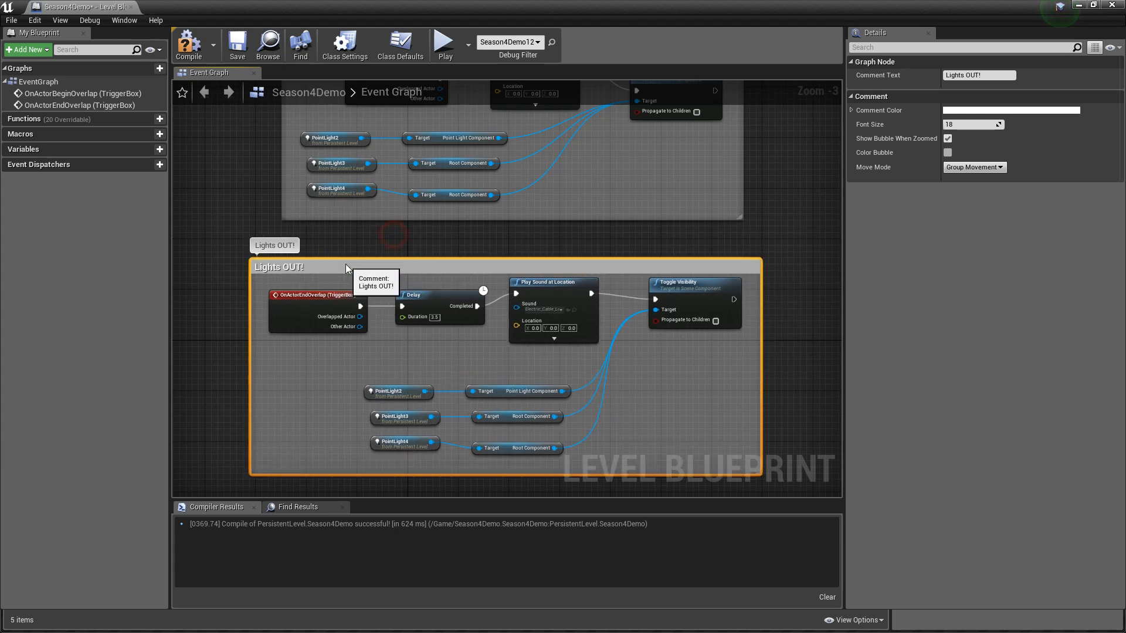
scroll(down, 3)
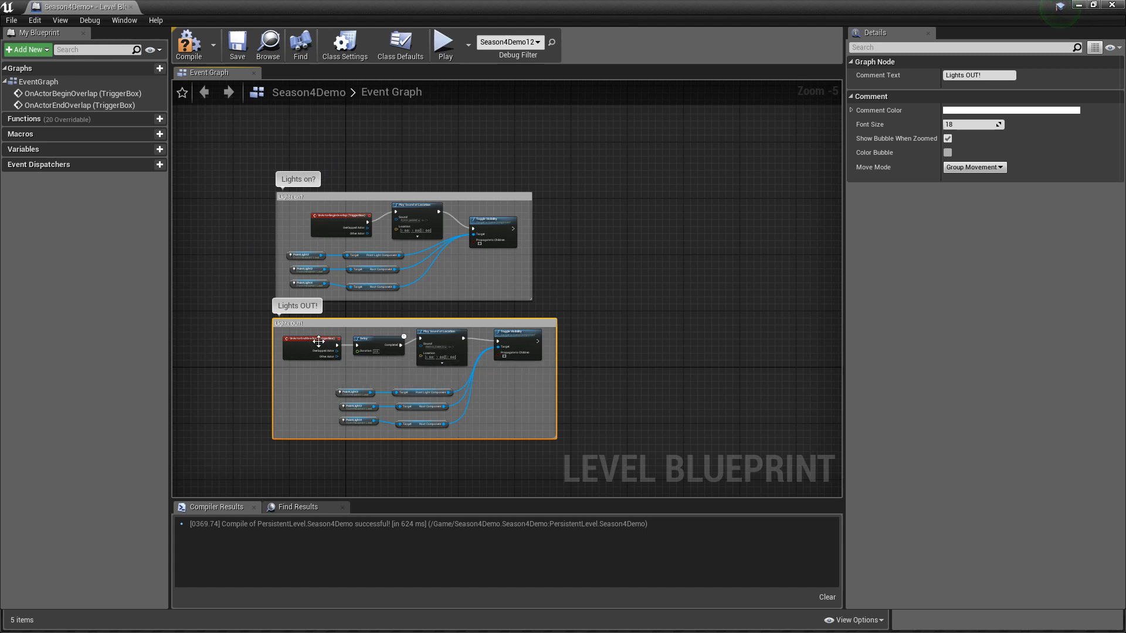
- Save the Season4Demo map with its updated level blueprint
click(236, 44)
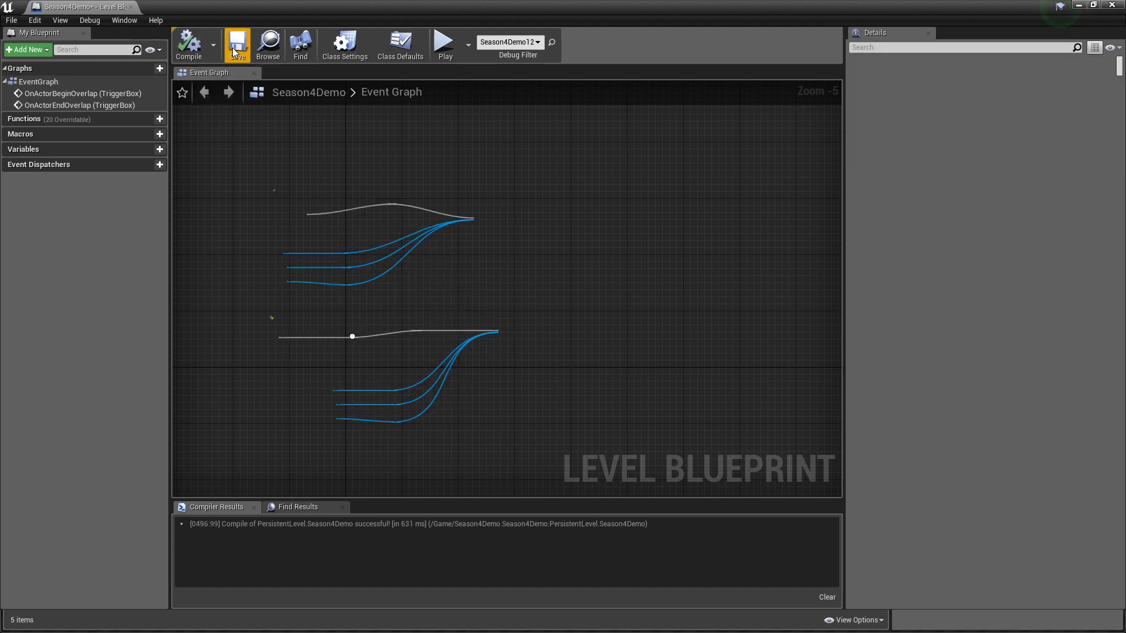
click(236, 44)
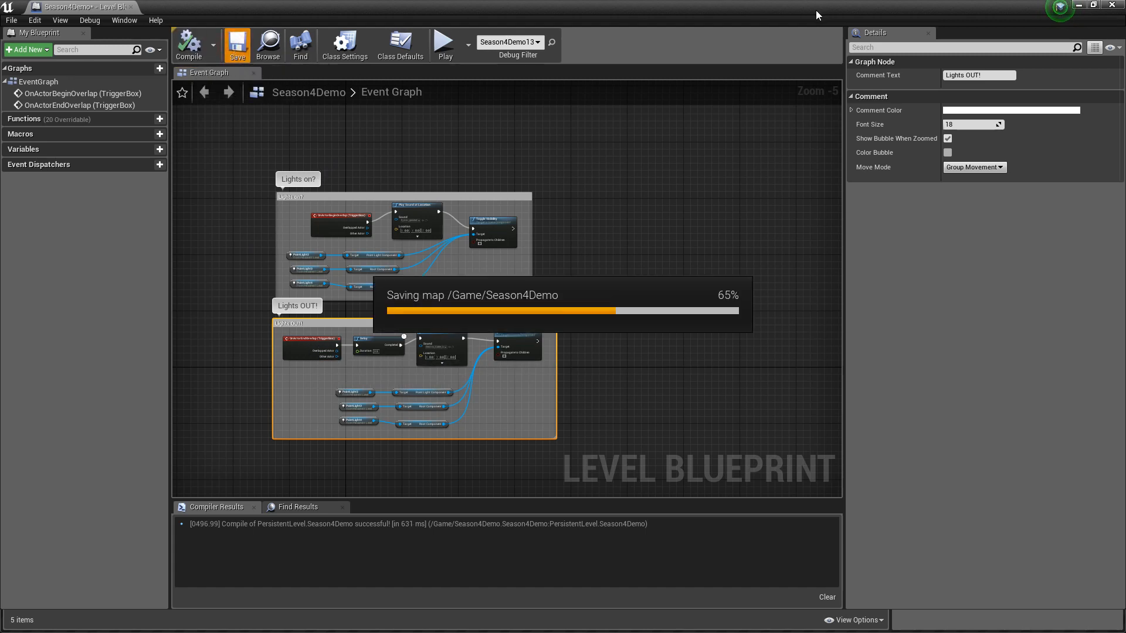